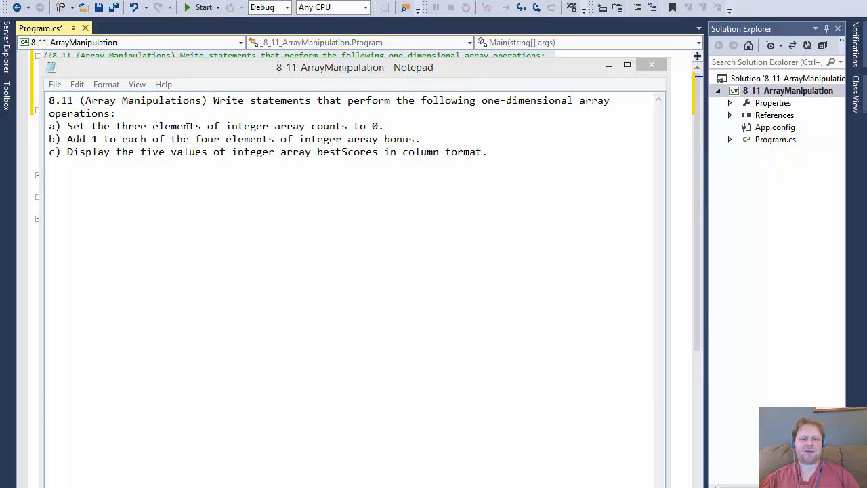
Review the exercise comments, highlighting the 'Add 1 to each' and bestScores requirements
drag(187, 126, 352, 126)
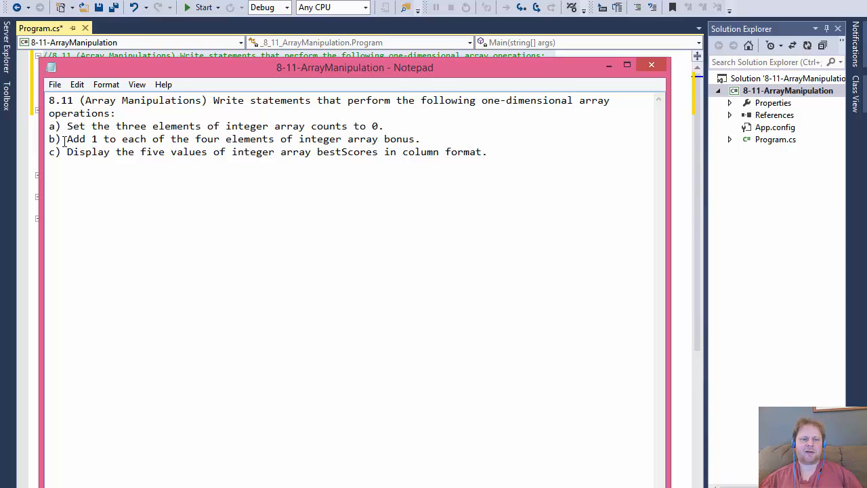
drag(68, 138, 147, 138)
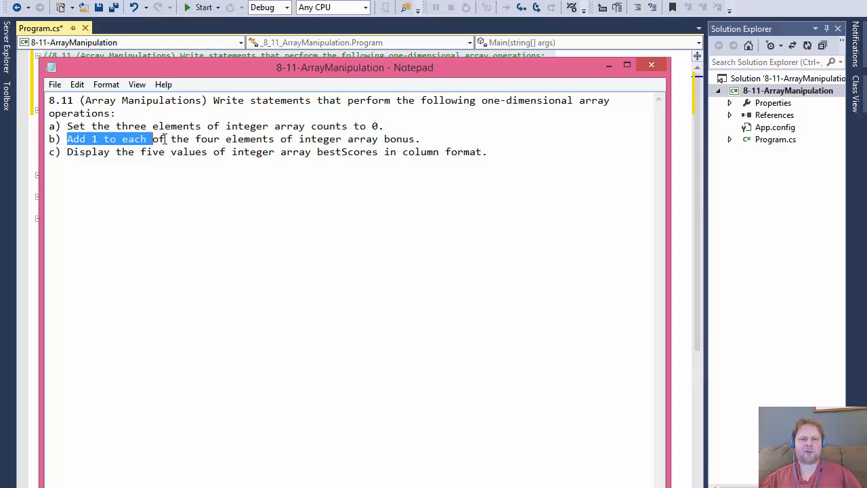
drag(146, 138, 195, 138)
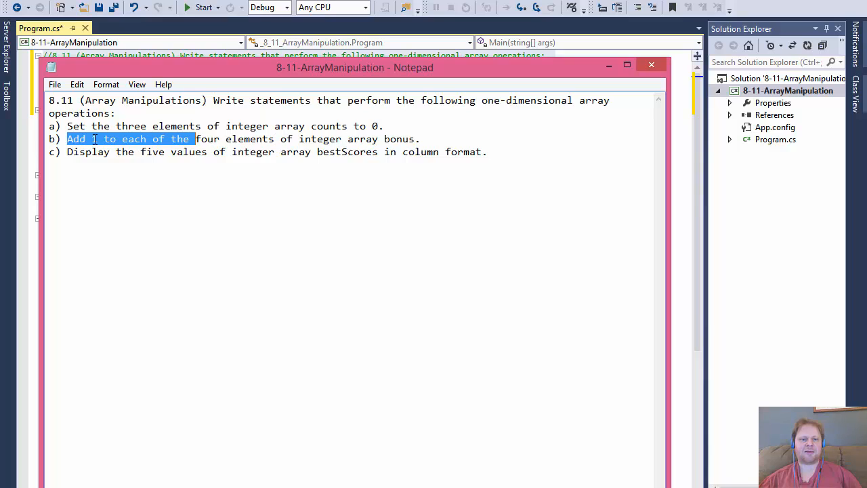
drag(68, 151, 128, 152)
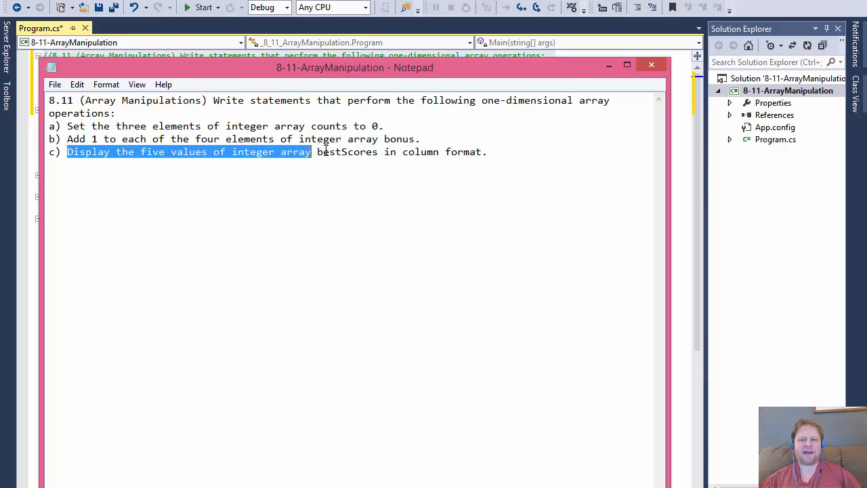
mouse_move(468, 155)
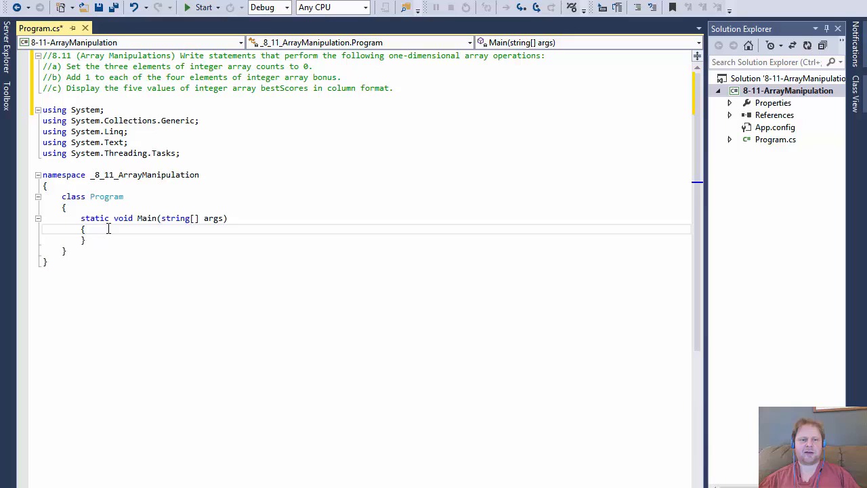
Declare int[] count = new int[3]; on a new line inside Main
key(enter)
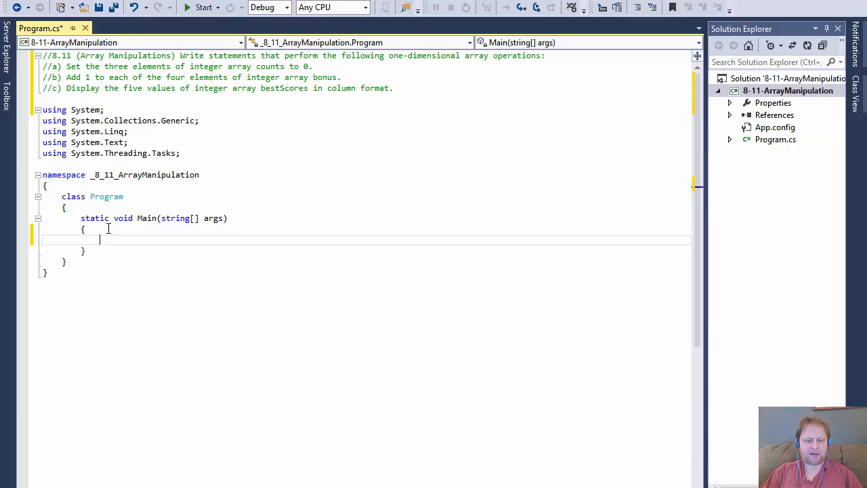
text(int)
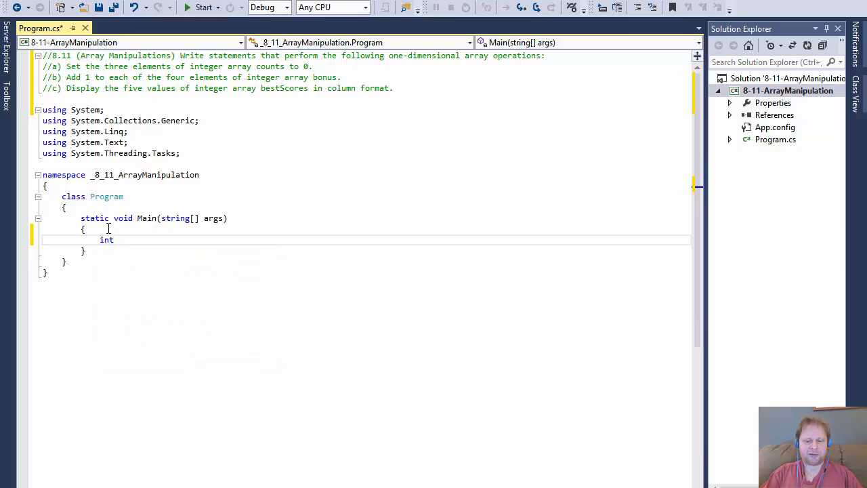
text([])
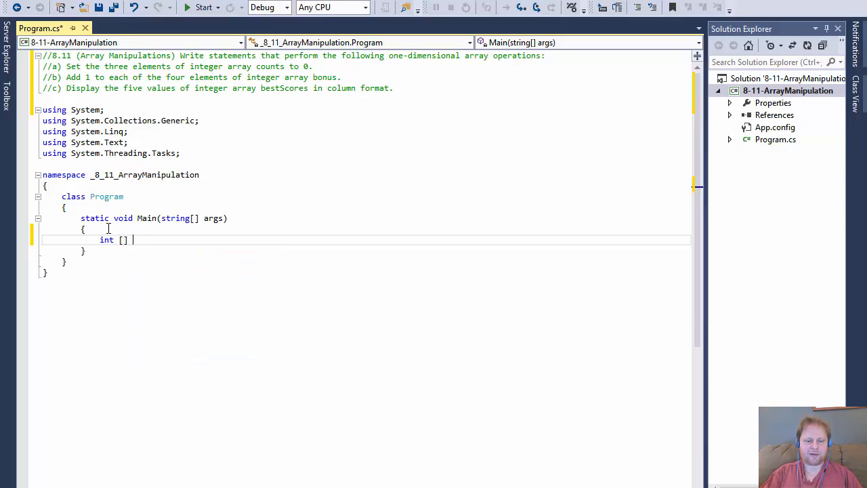
text(count =)
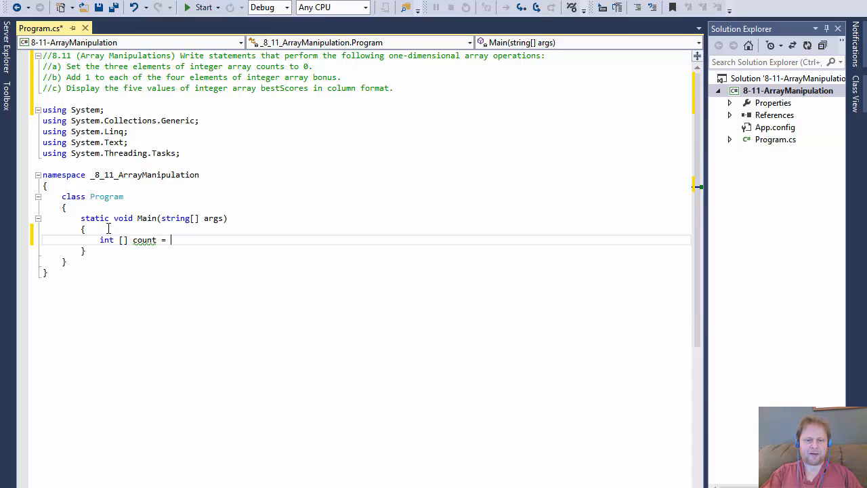
text(new)
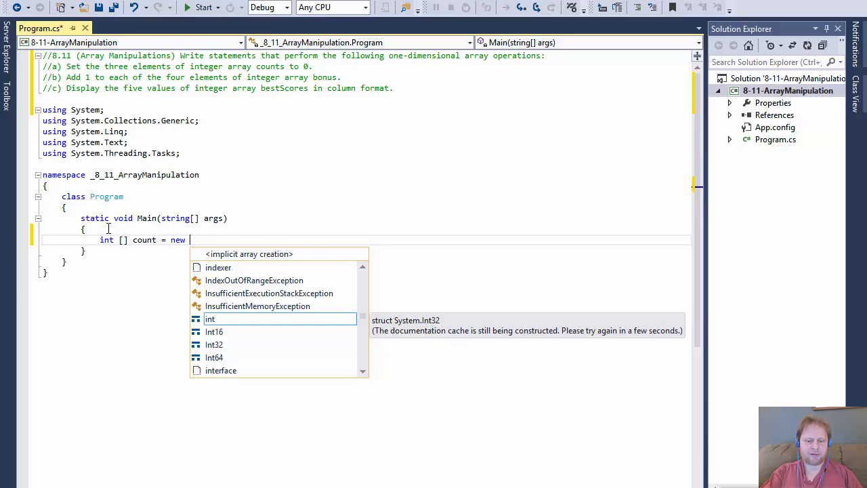
text(int [])
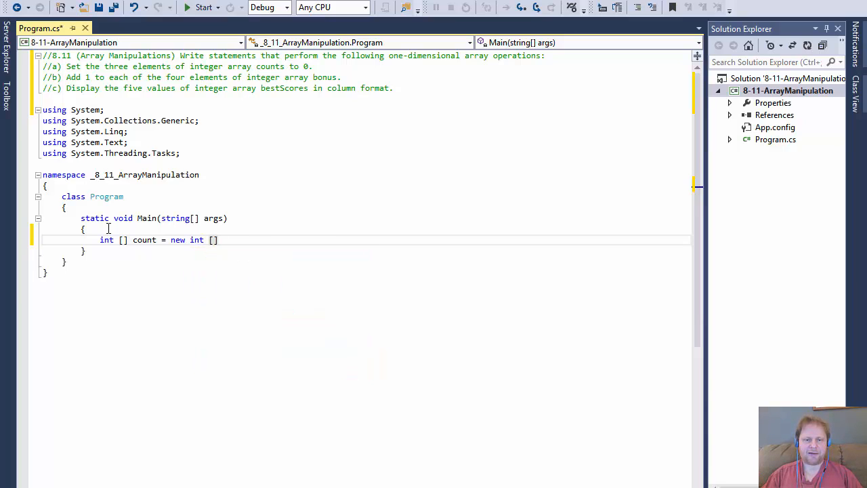
text(;)
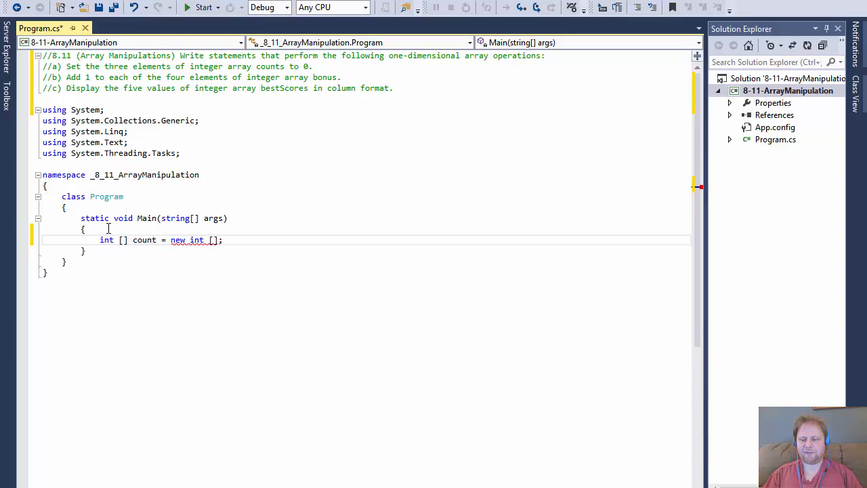
text(3)
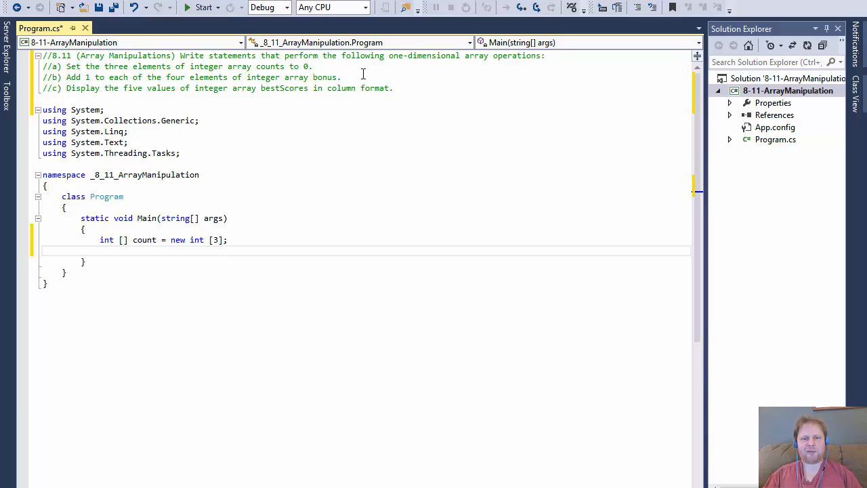
mouse_move(391, 228)
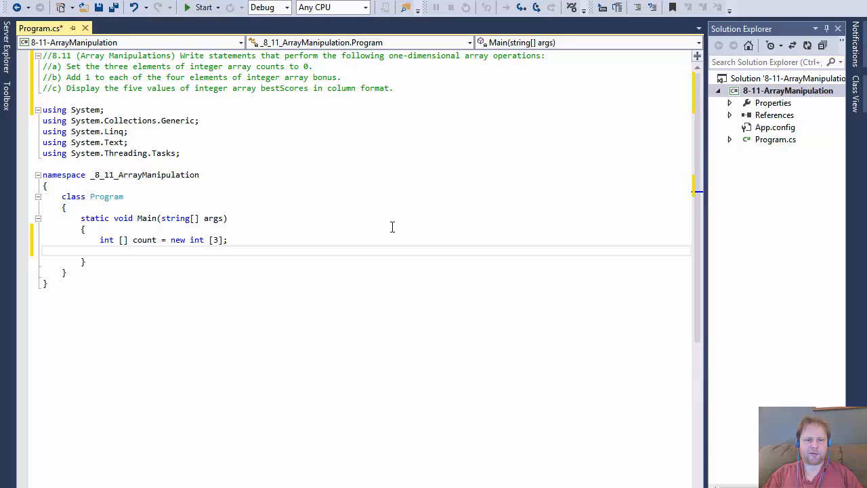
Rename the array to counts with 10 elements and assign counts[0], counts[1] and counts[8] to 0
text(count)
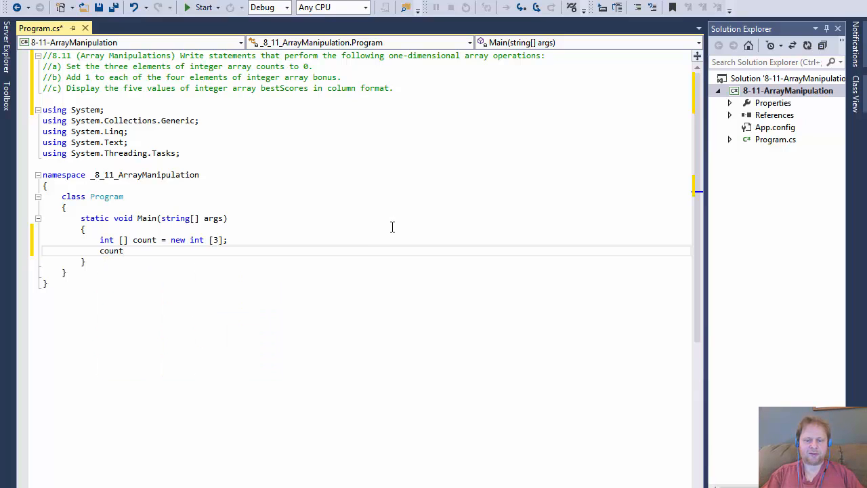
text([0] =)
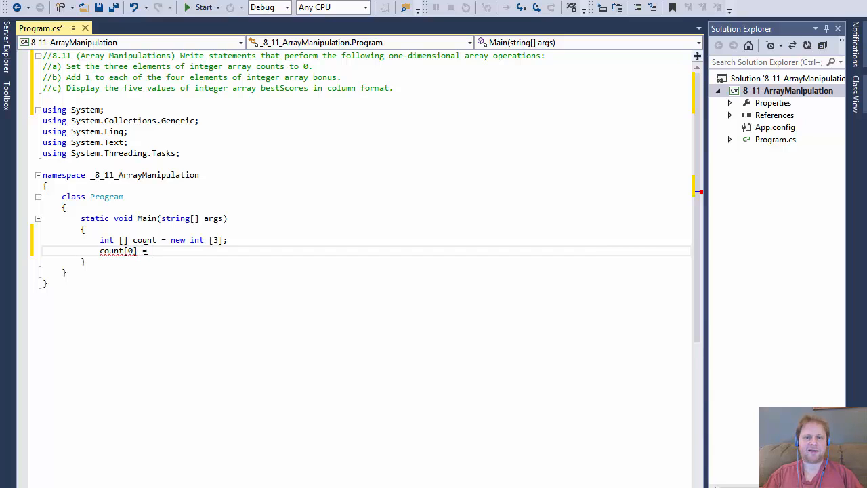
text(0;)
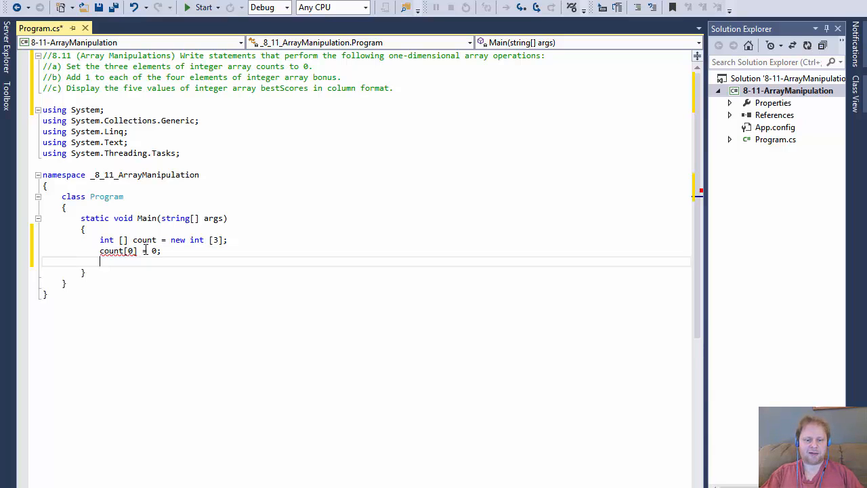
text(cout)
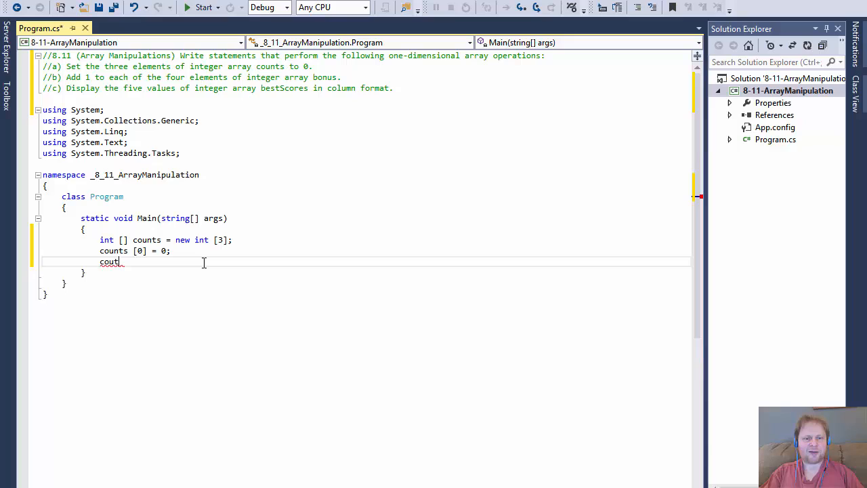
key(Backspace)
text(nts)
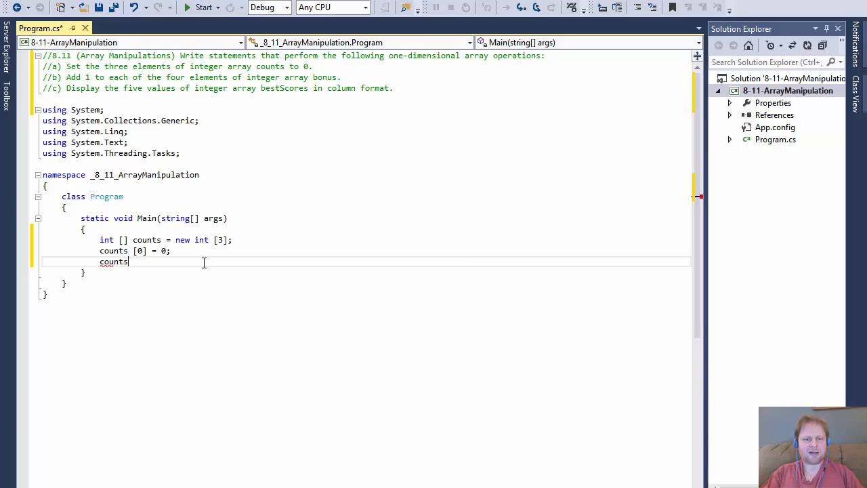
text([1])
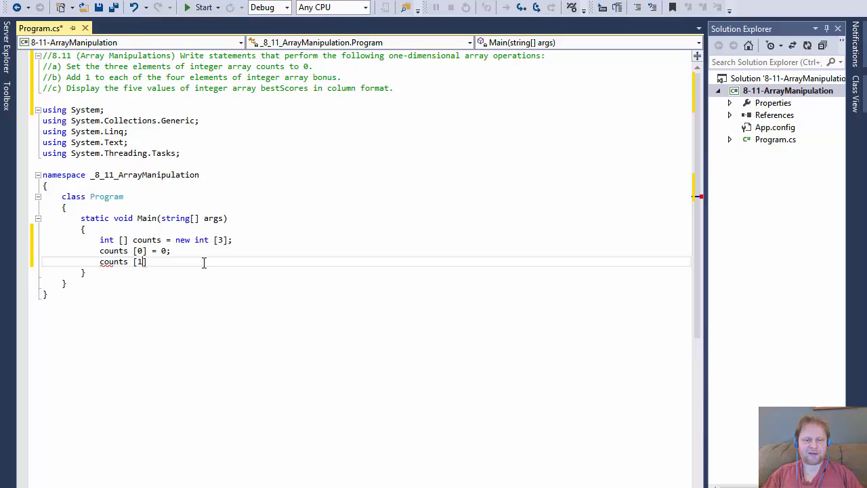
text(= 0)
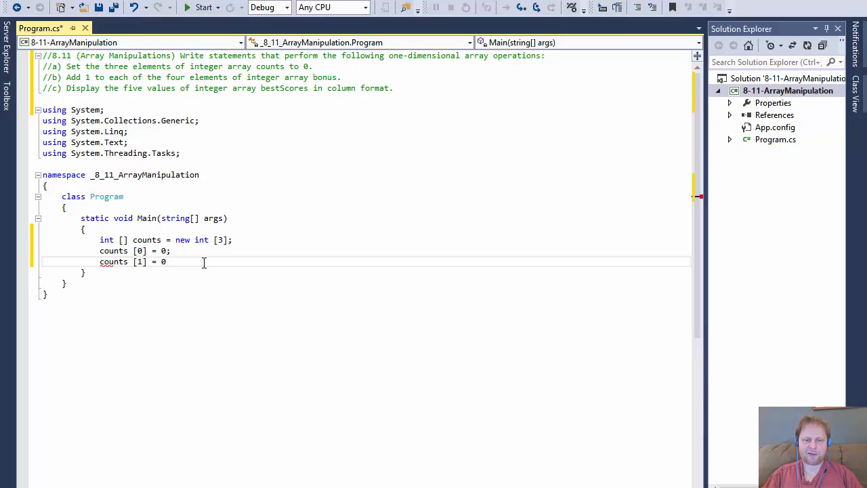
text(conts [2)
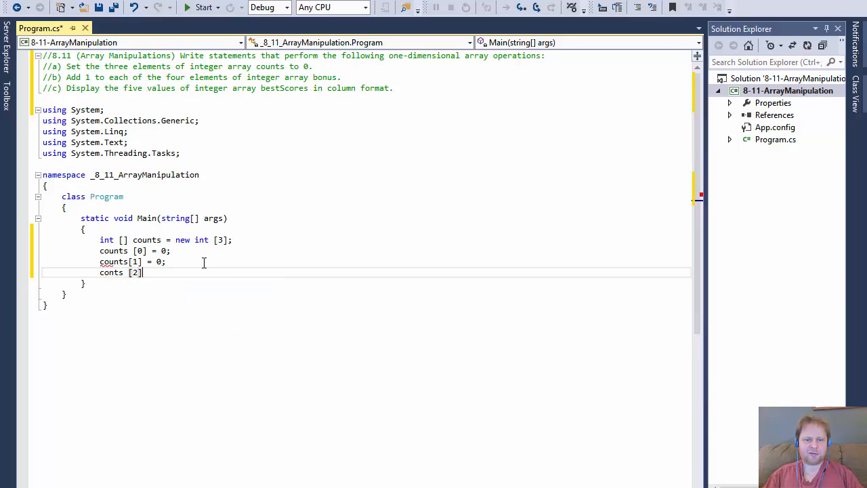
text(= 0;)
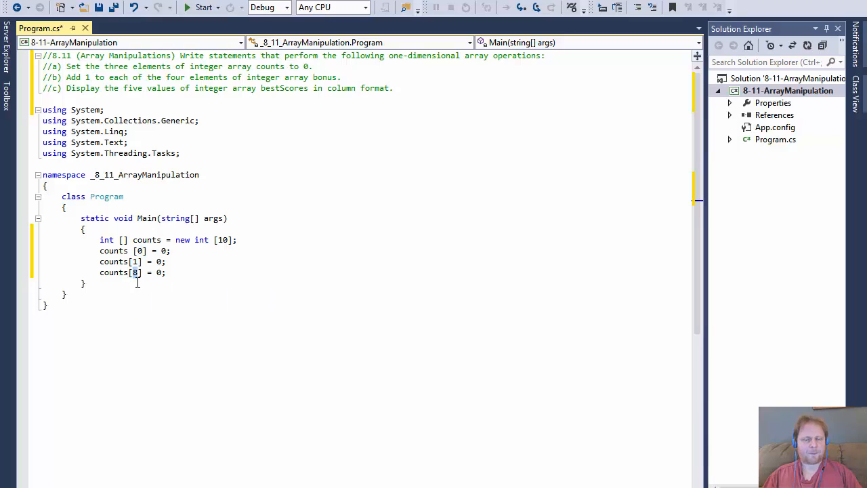
mouse_move(114, 271)
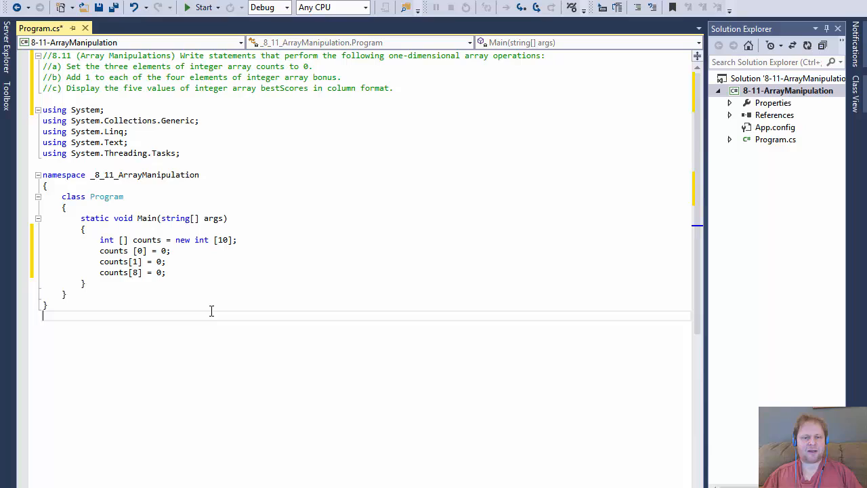
Change the third assignment's index to counts[2] and copy the counts declaration below it
click(136, 271)
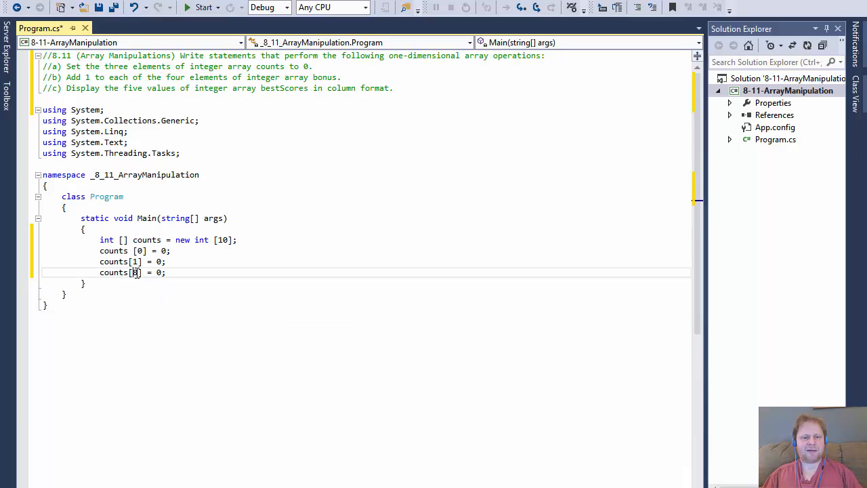
text(2)
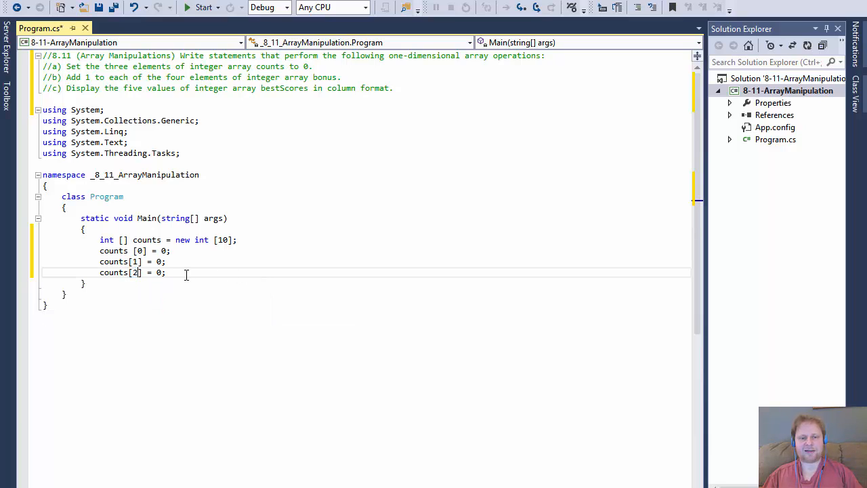
mouse_move(178, 401)
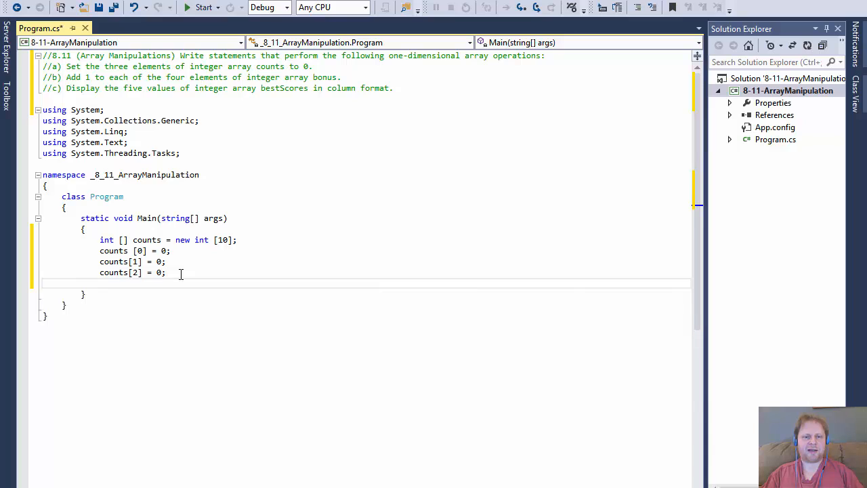
text(int[] counts = new int[10];)
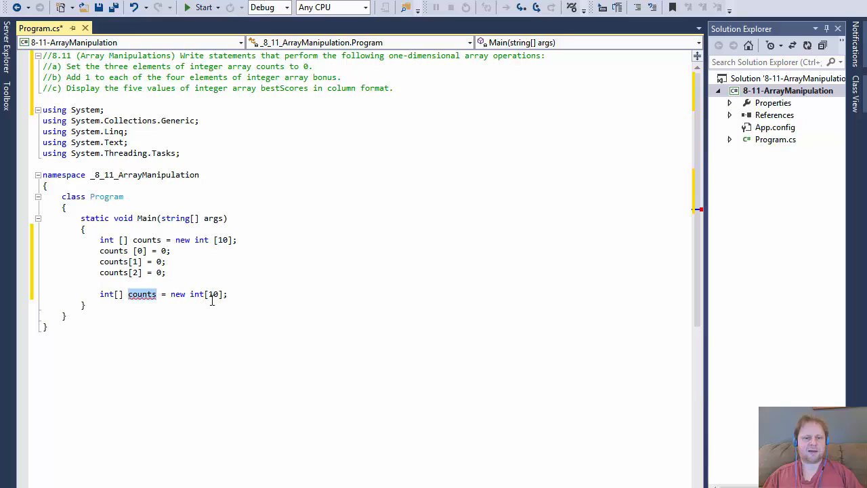
Rename the copied array to bonus, giving int[] bonus = new int[10];
text(bon)
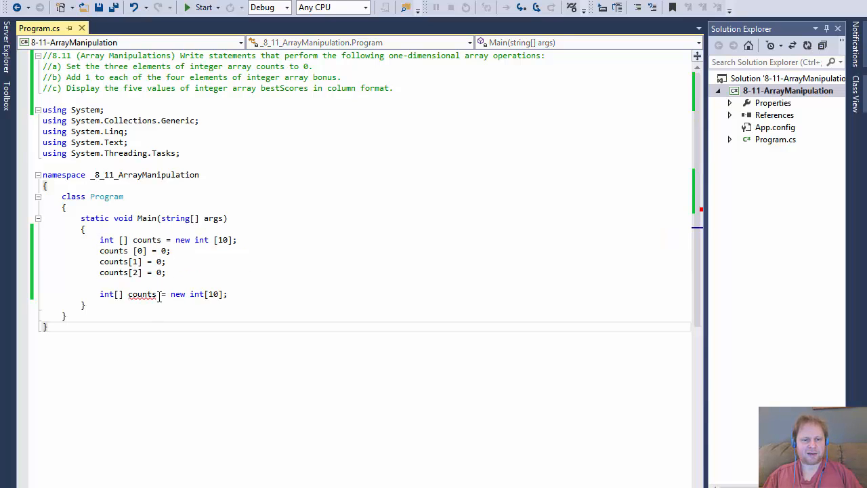
double_click(142, 294)
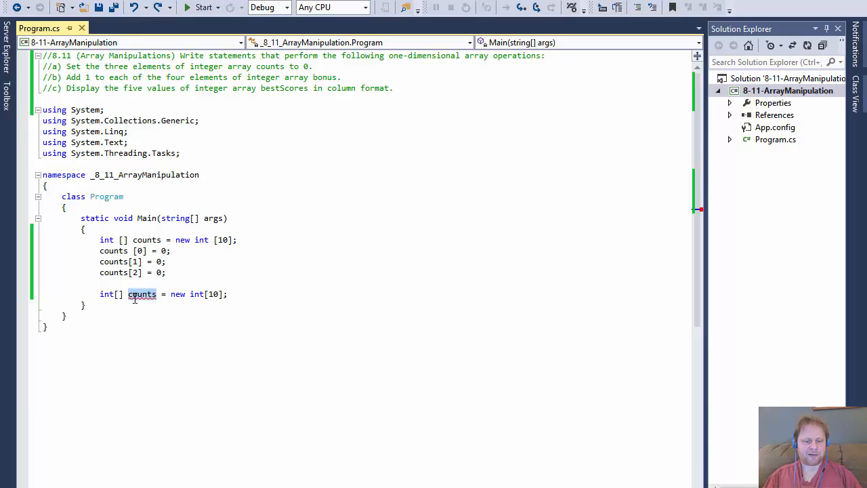
text(bonus)
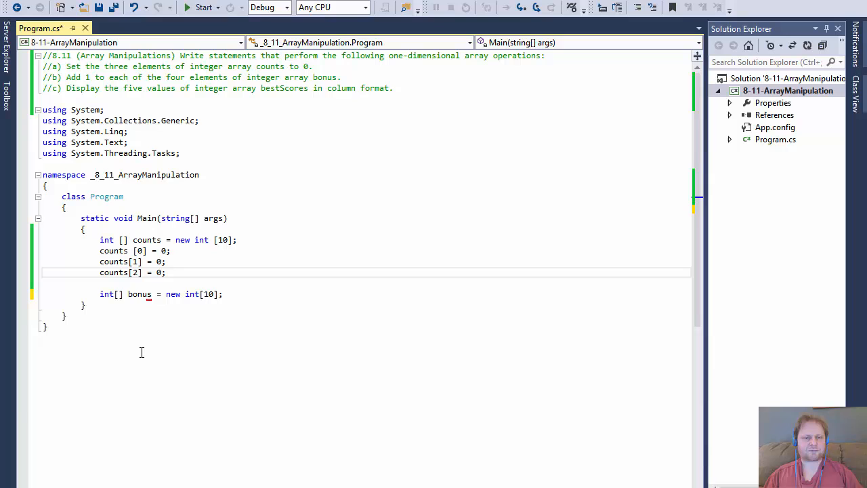
click(166, 8)
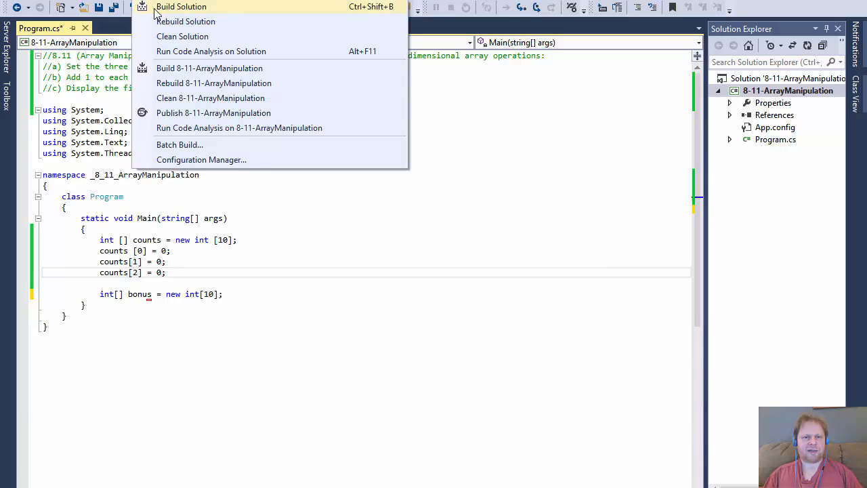
Dismiss the Build menu and change the bonus array size to int[4], starting a new line below
click(181, 5)
text(4)
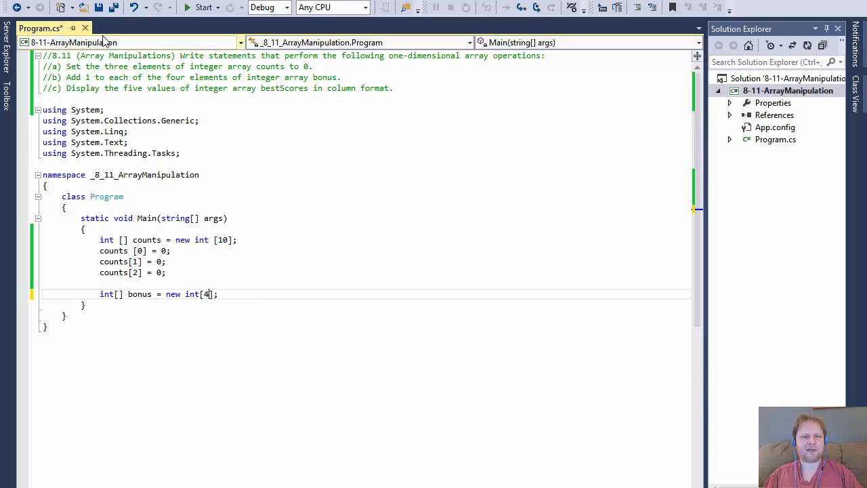
mouse_move(200, 238)
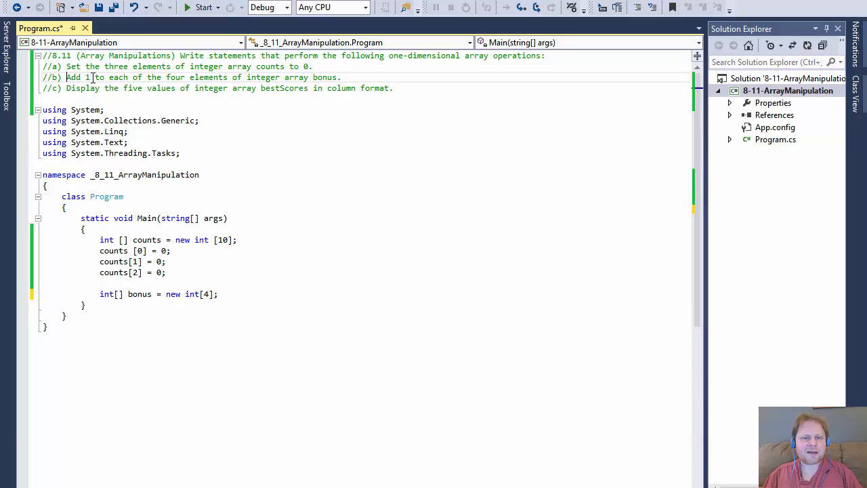
drag(66, 76, 107, 76)
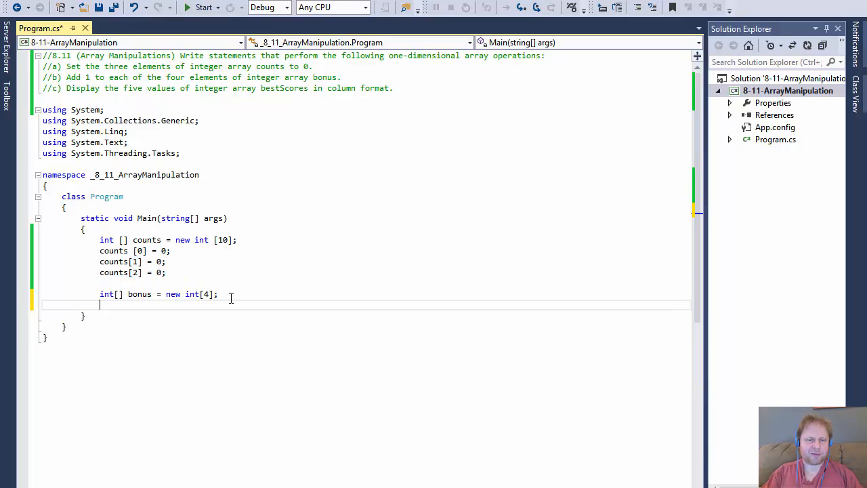
Assign bonus[0] through bonus[3] the value 1 beneath the bonus declaration
text(bonus)
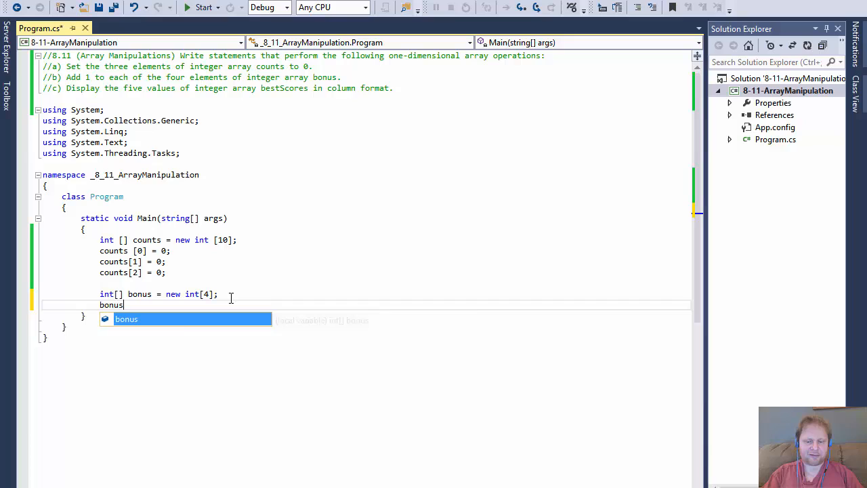
text([0])
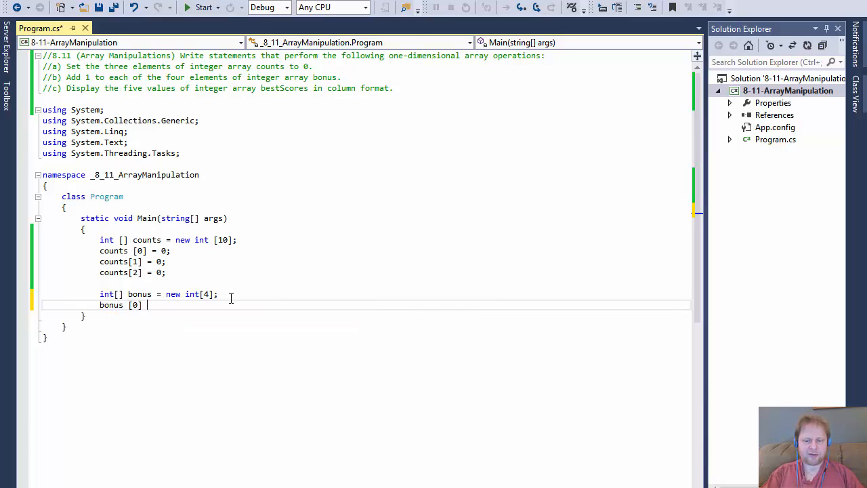
text(= 1;)
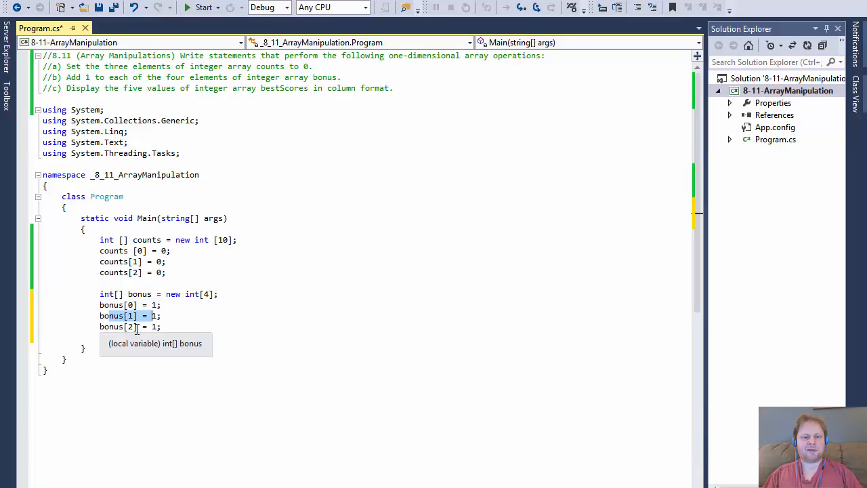
text(bonus[3] = 1;)
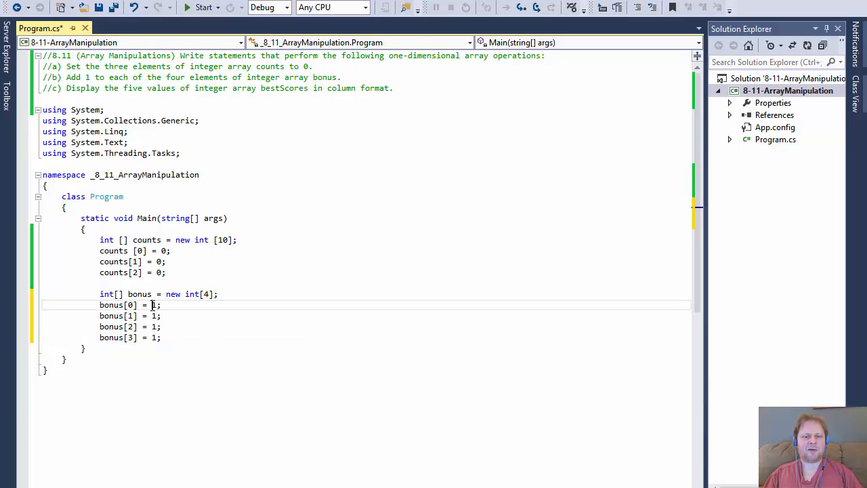
text(1)
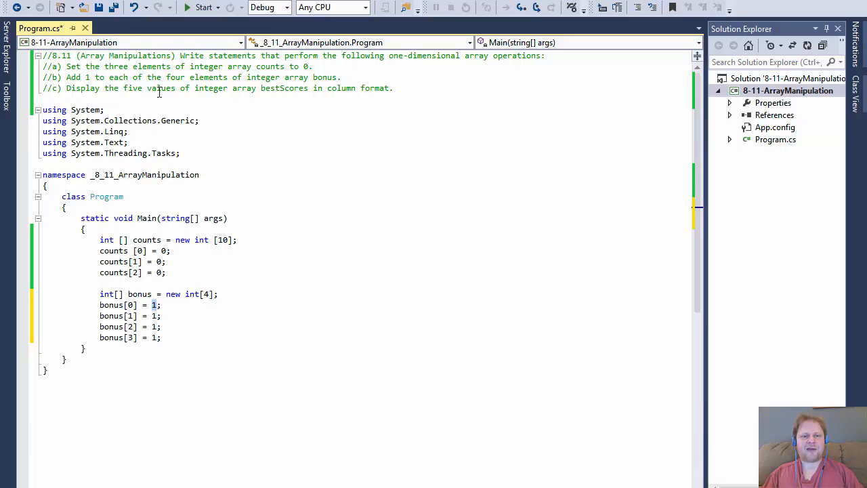
mouse_move(284, 283)
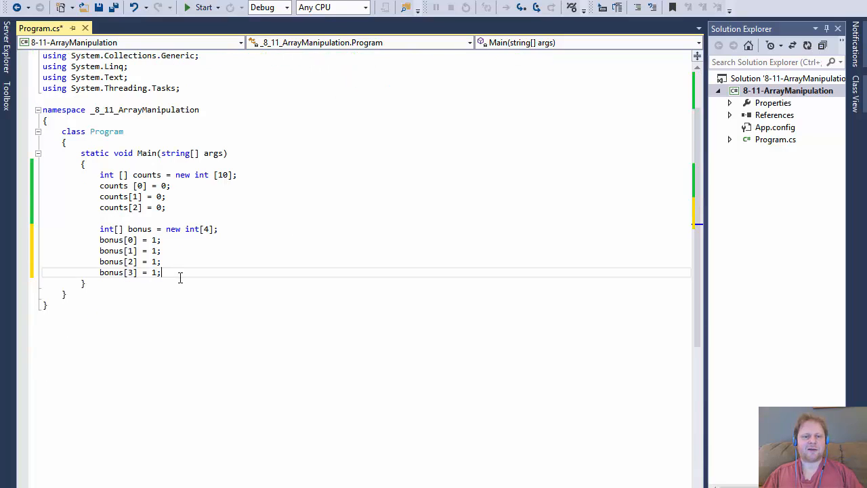
Declare int[] bestScores = new int[5]; below the bonus assignments
text(int)
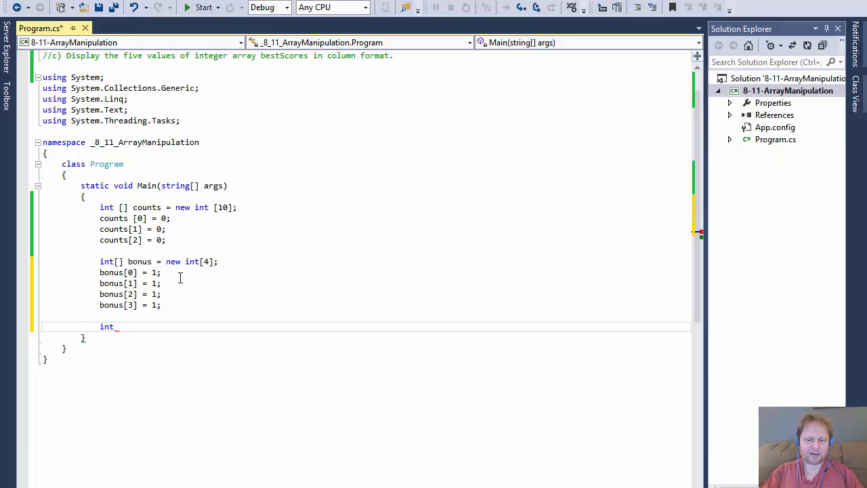
text([])
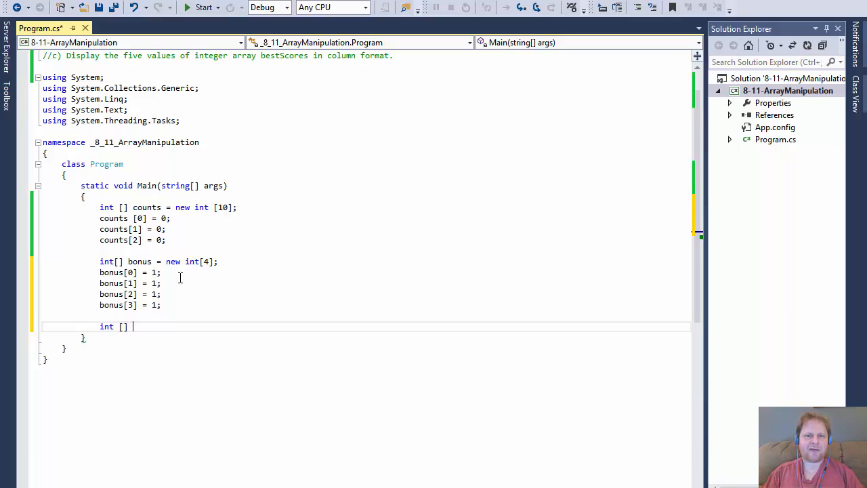
text(bes)
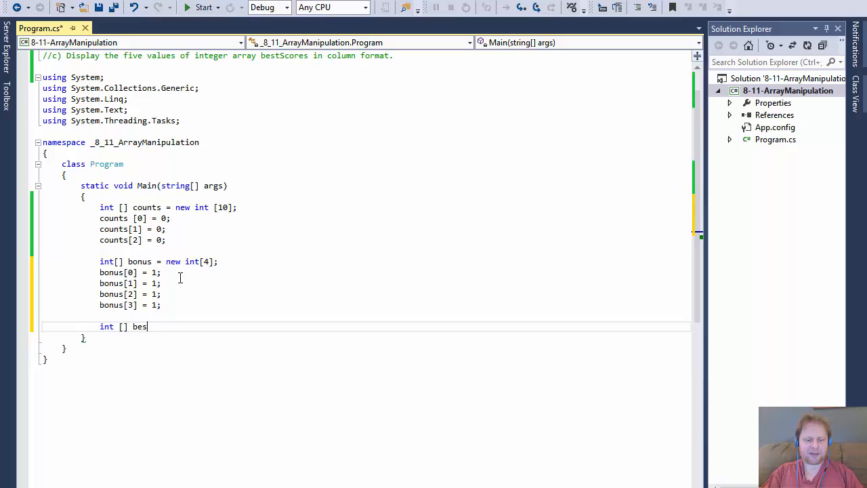
text(tScores =)
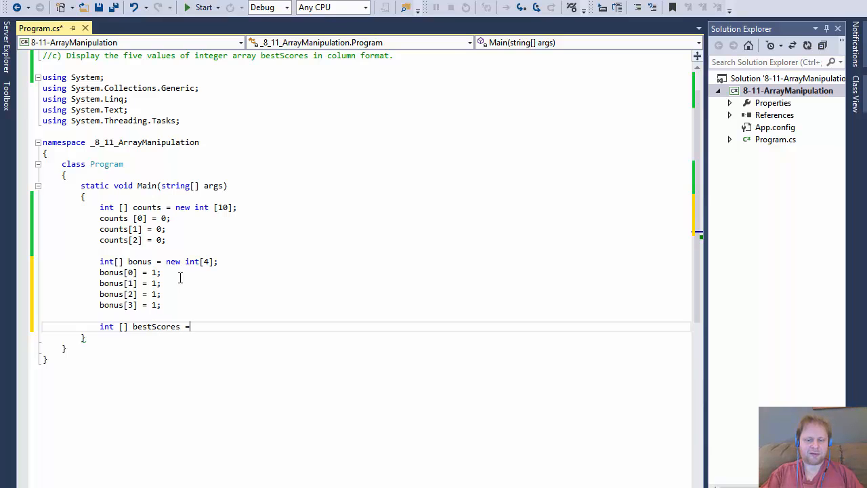
text(new int)
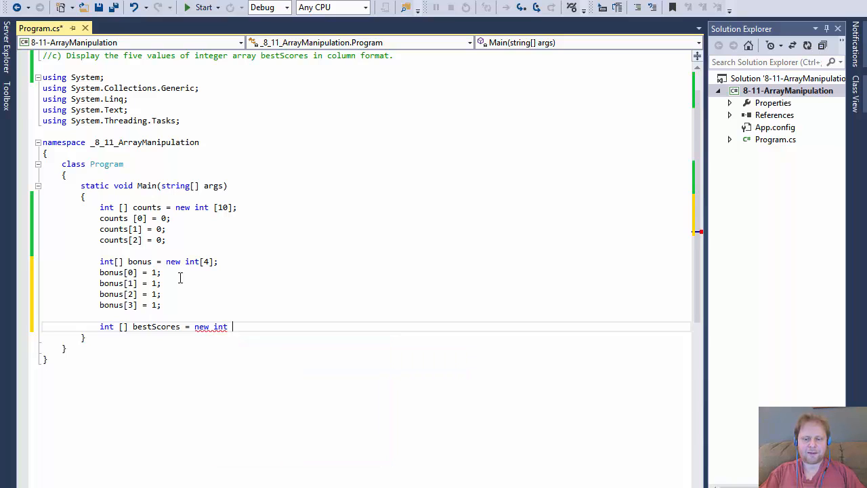
text([])
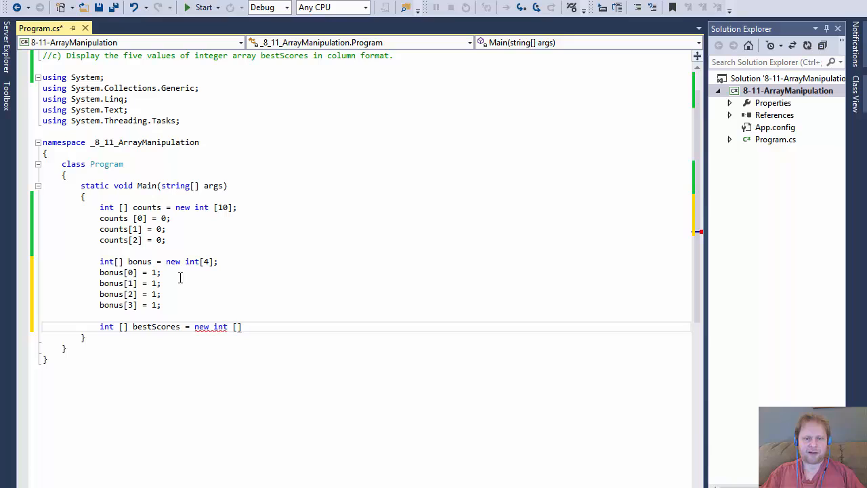
text(5];)
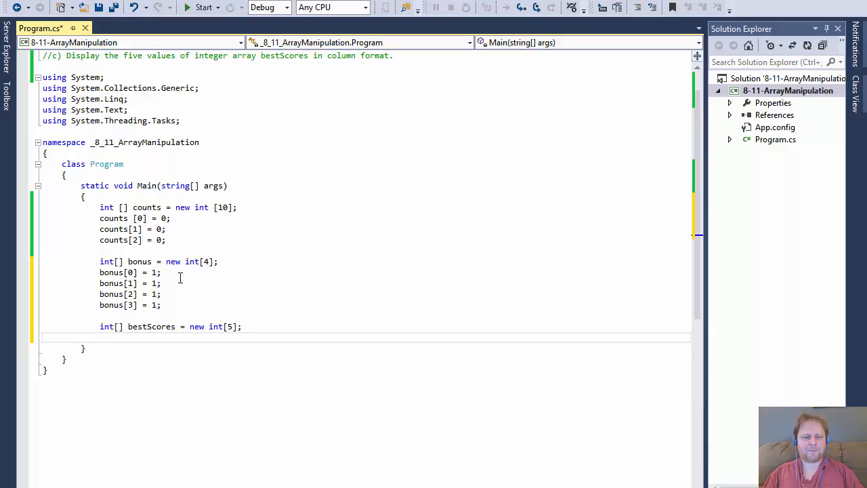
Assign bestScores[0] through bestScores[4] the values 10, 20, 30, 40 and 50
text(bestScores)
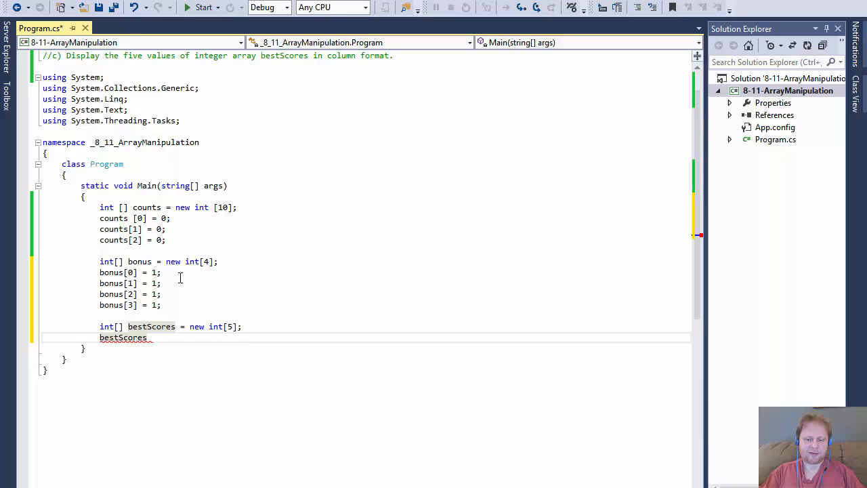
text([0] = 10;)
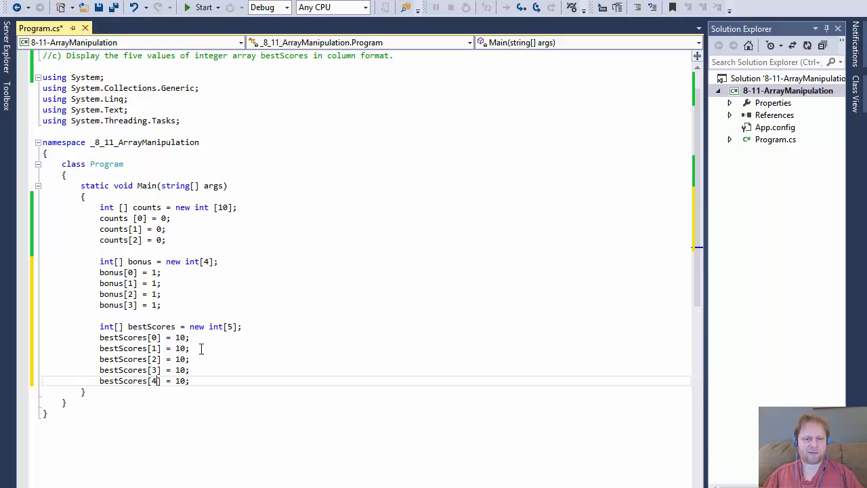
text(20)
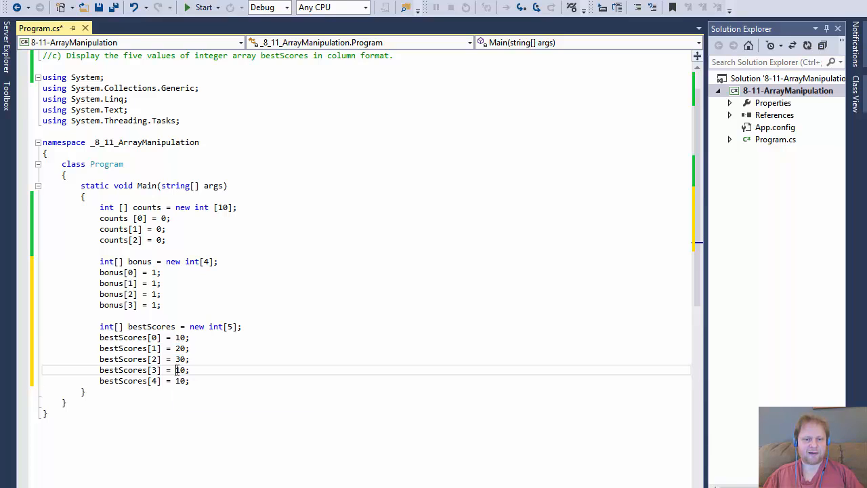
text(40)
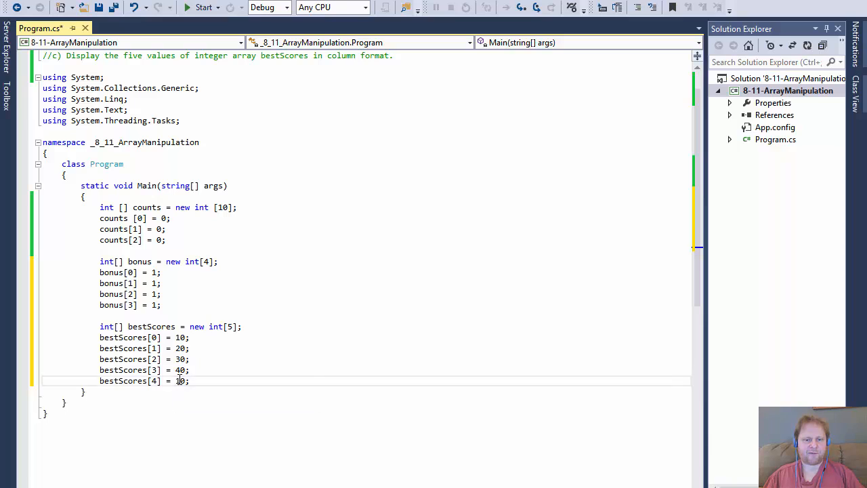
text(5)
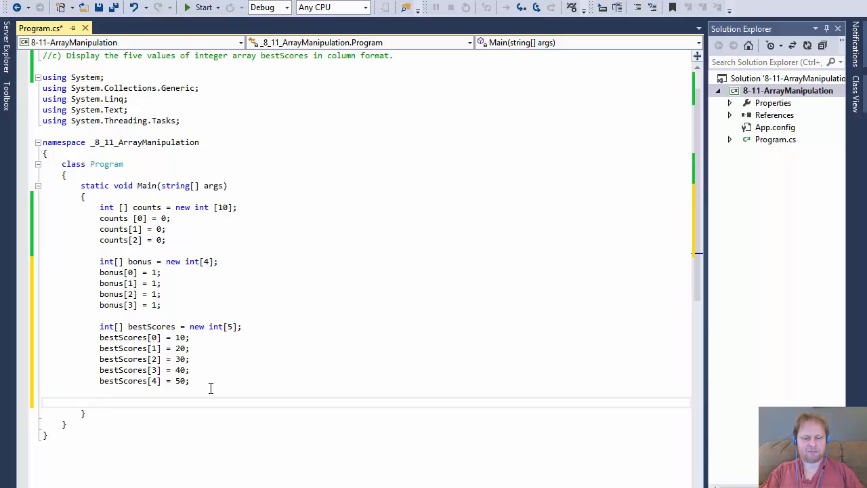
Start a for loop with int i = 0 and an initial condition of i < 5
text(for ()
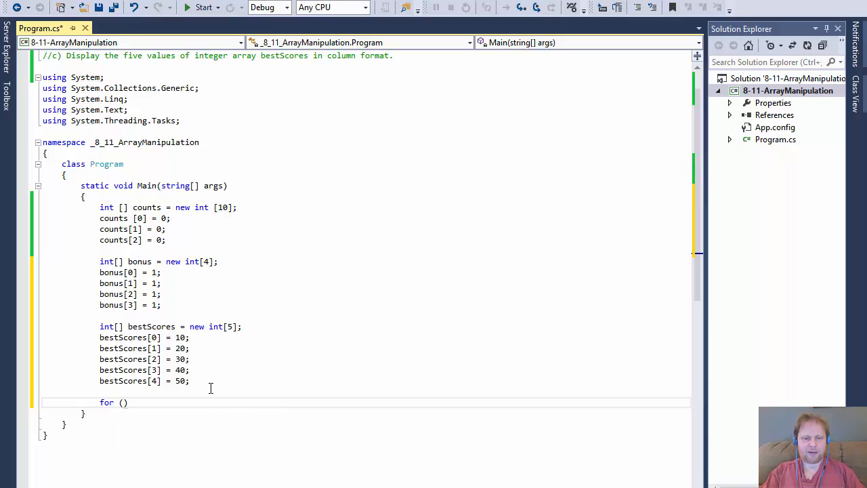
text(i)
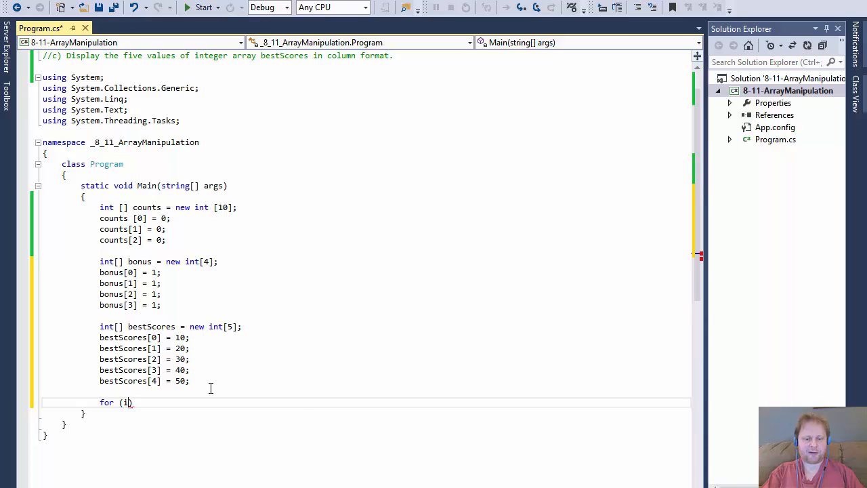
text(nt i =)
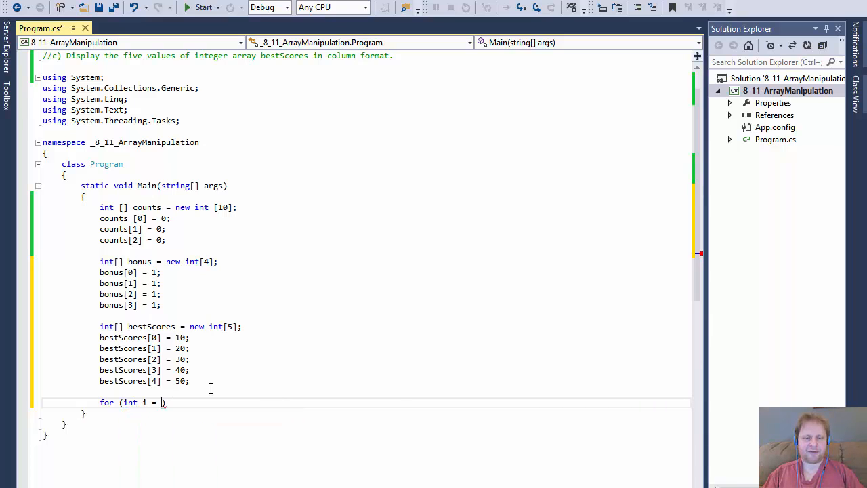
text(0; i)
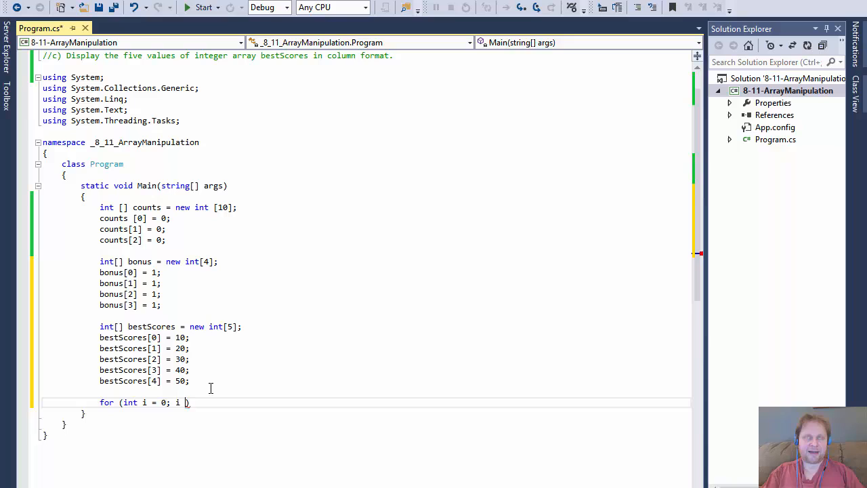
text(<)
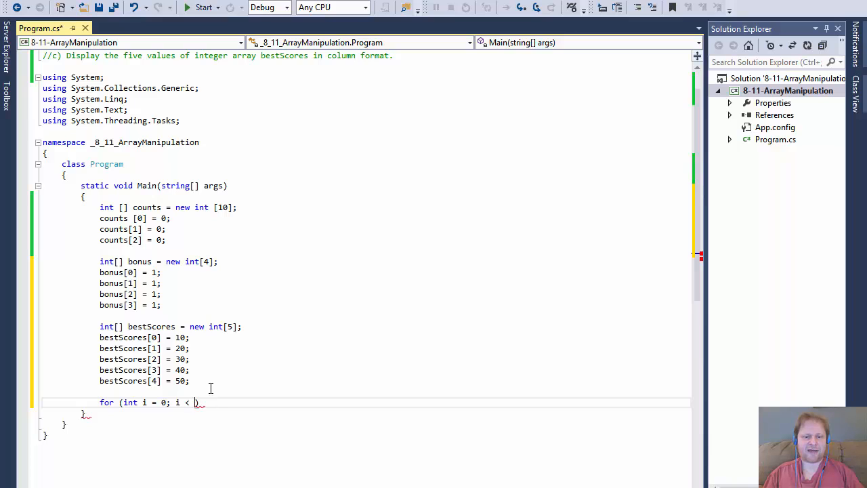
text(5))
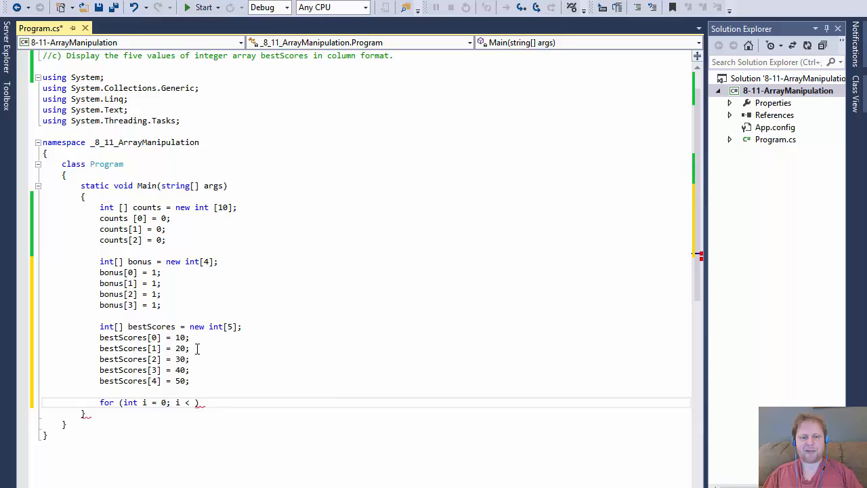
mouse_move(219, 385)
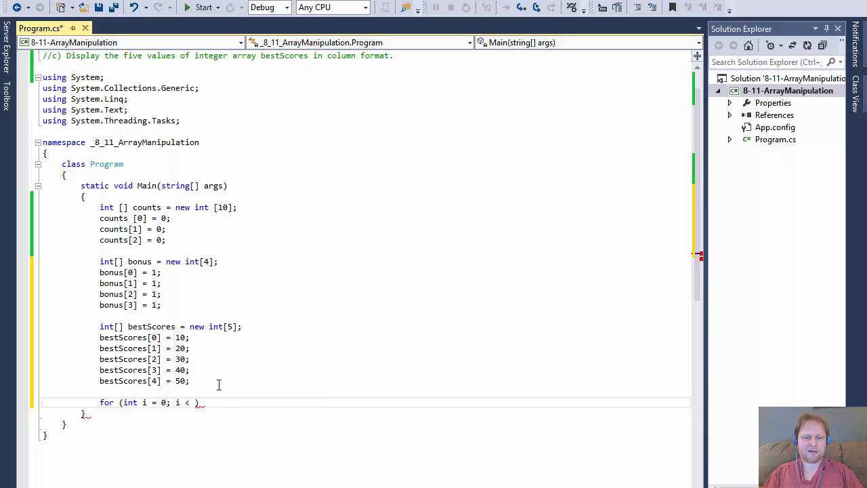
Change the loop condition to i < bestScores.Length with i++ and add the braces
text(bestScores)
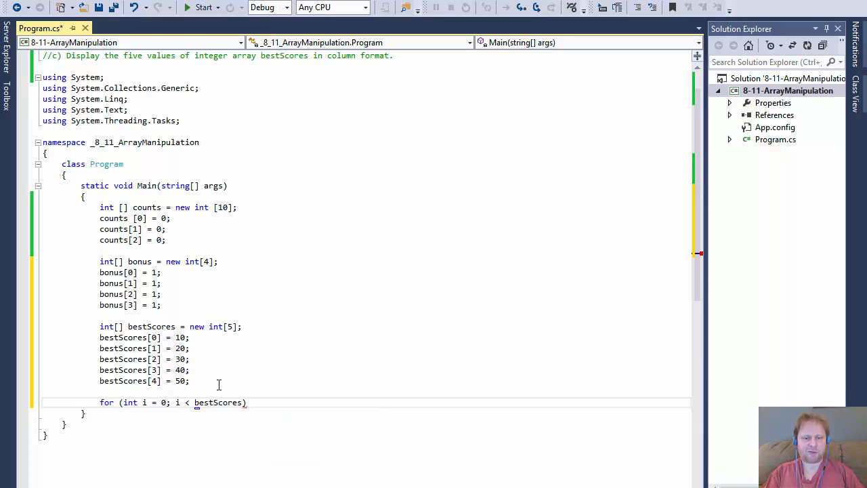
text(.cou)
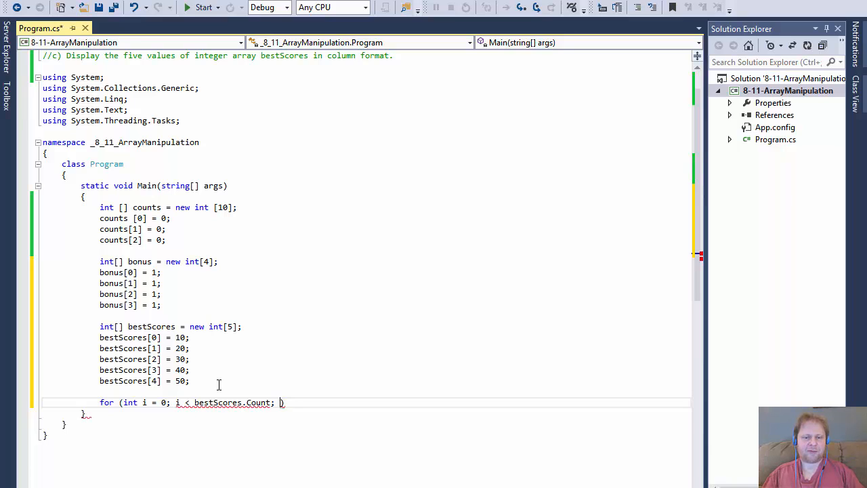
mouse_move(409, 336)
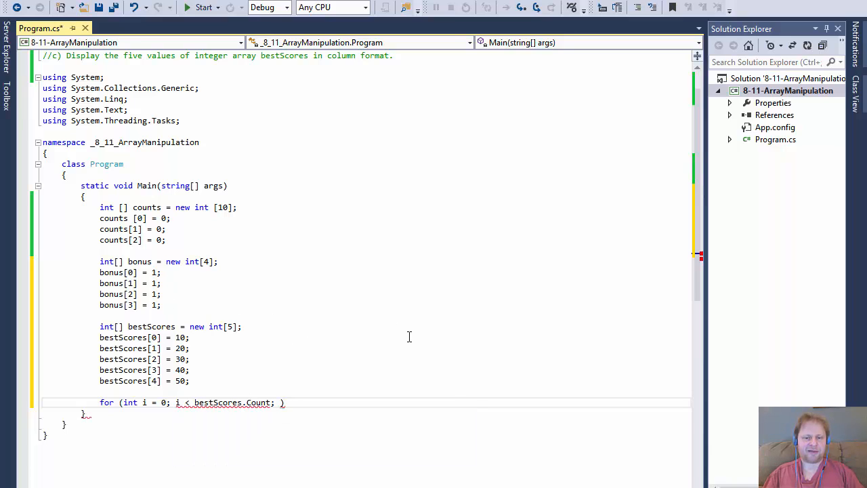
text(i++)
text({)
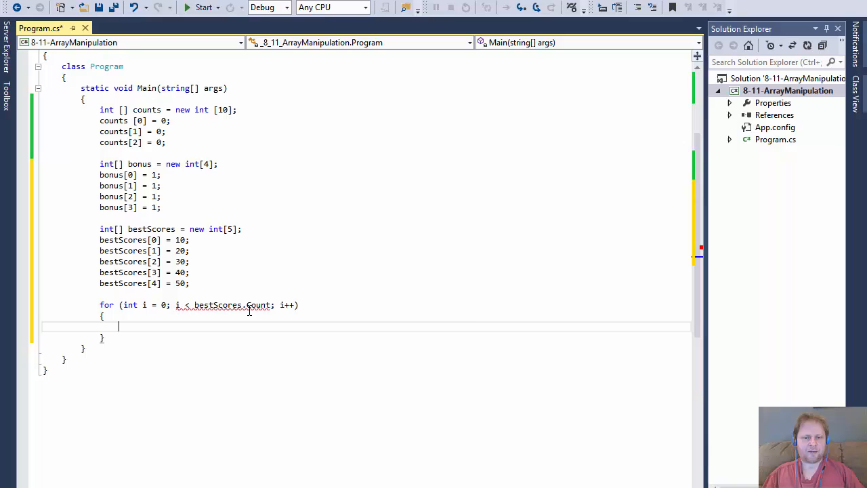
mouse_move(256, 303)
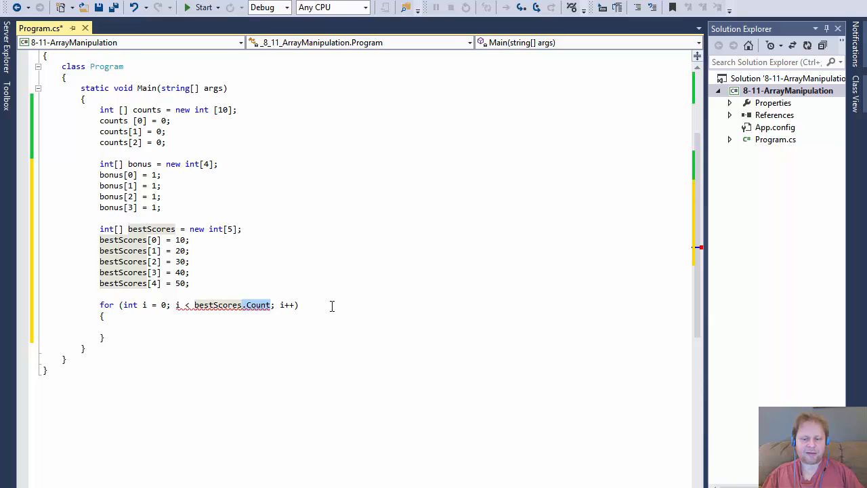
text(Length)
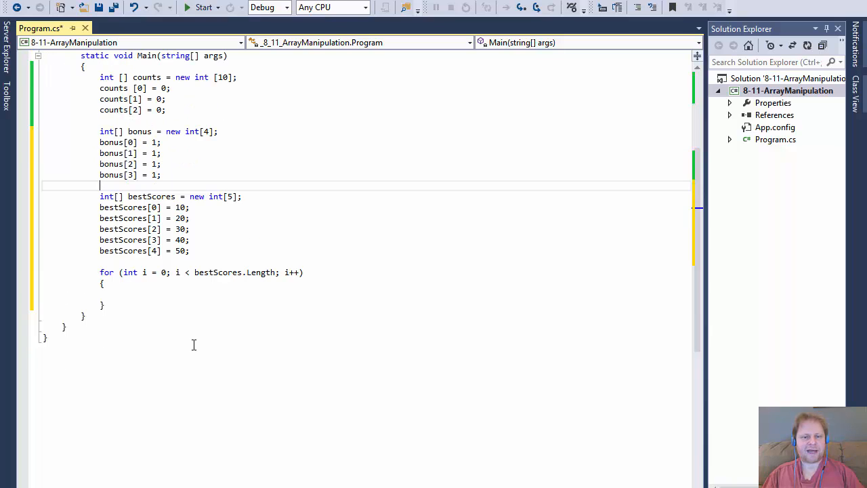
text(co)
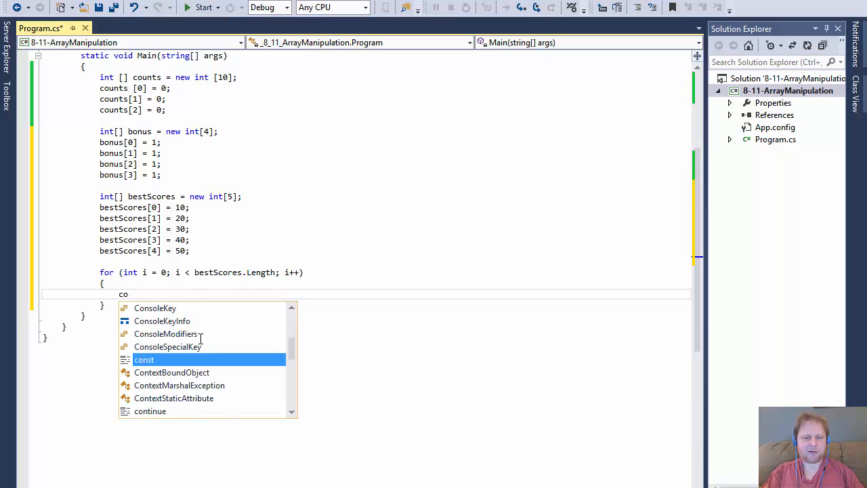
Print each element in the loop body with Console.WriteLine(bestScores[i]);
text(nsole.)
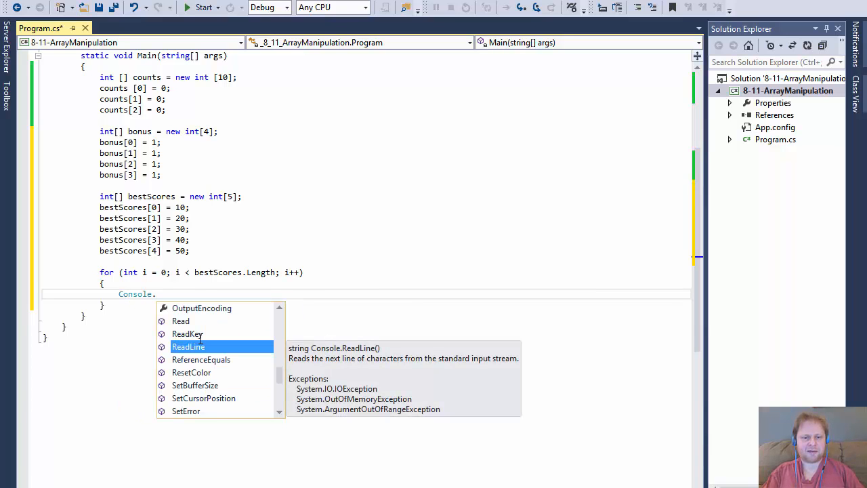
text(WriteLine)
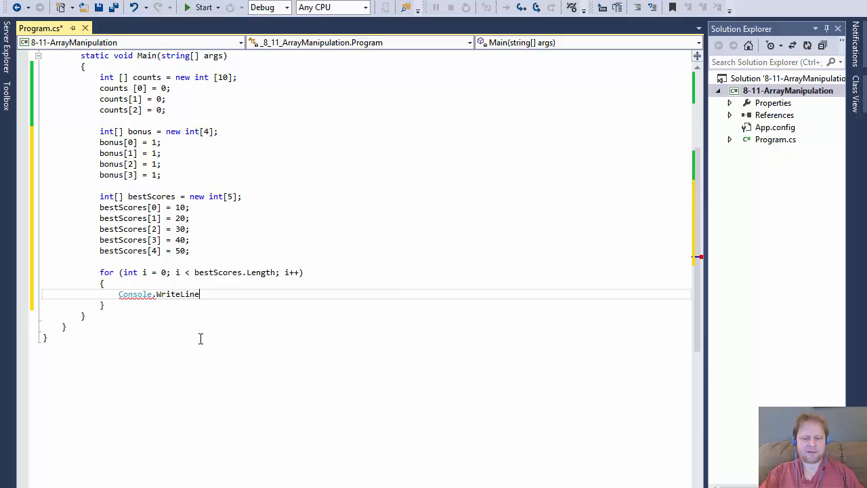
text(()
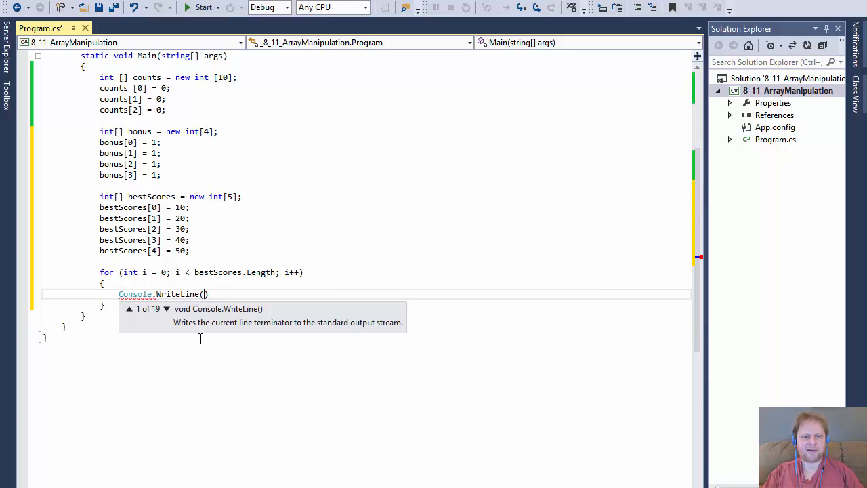
text(bestScores)
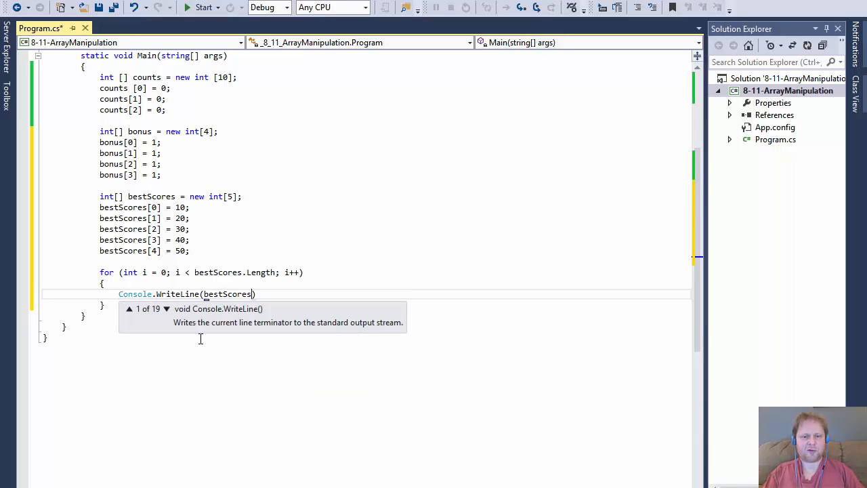
text([])
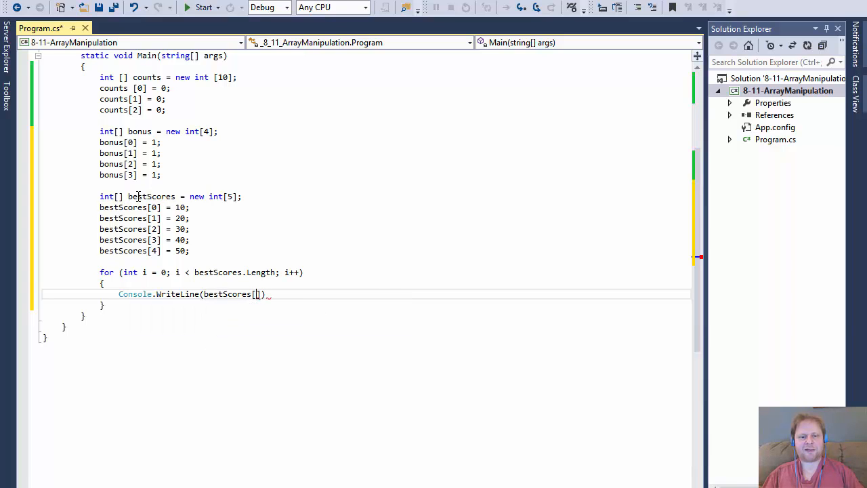
mouse_move(130, 271)
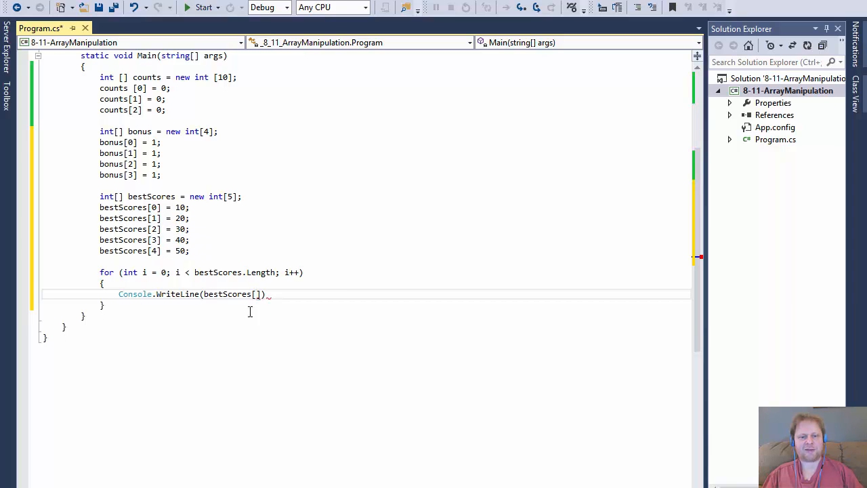
text(i)
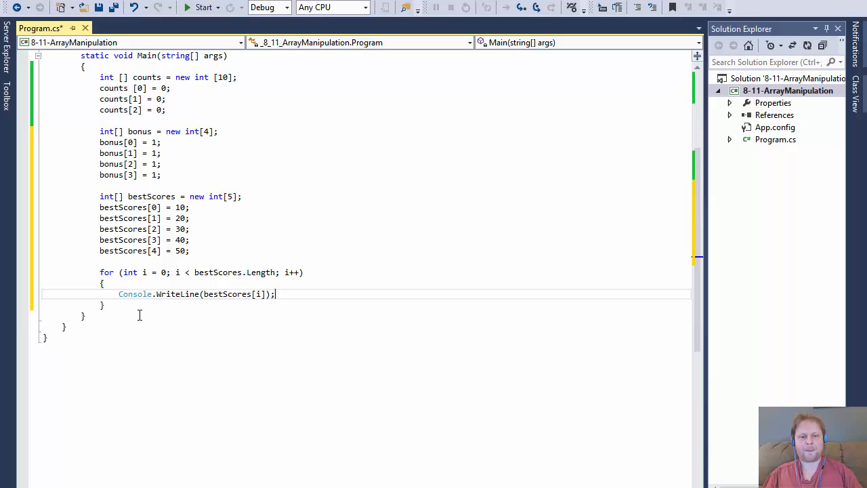
Add Console.ReadLine(); after the loop to wait for input
text(C)
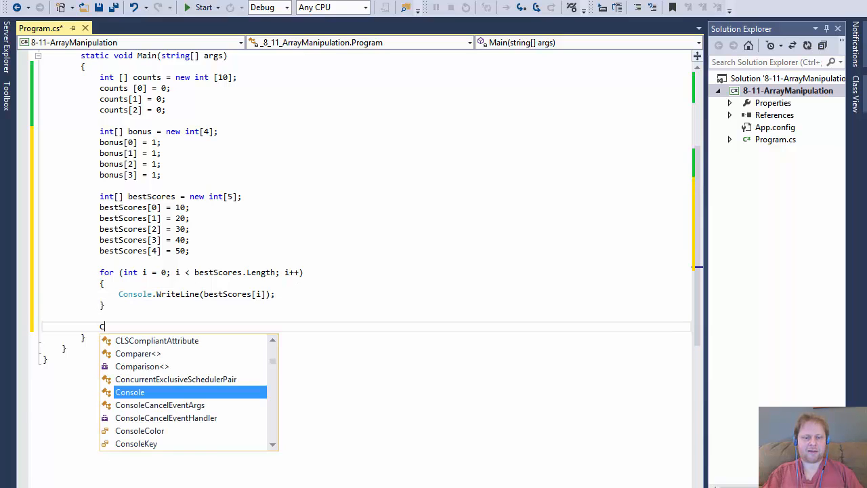
text(osnole.R)
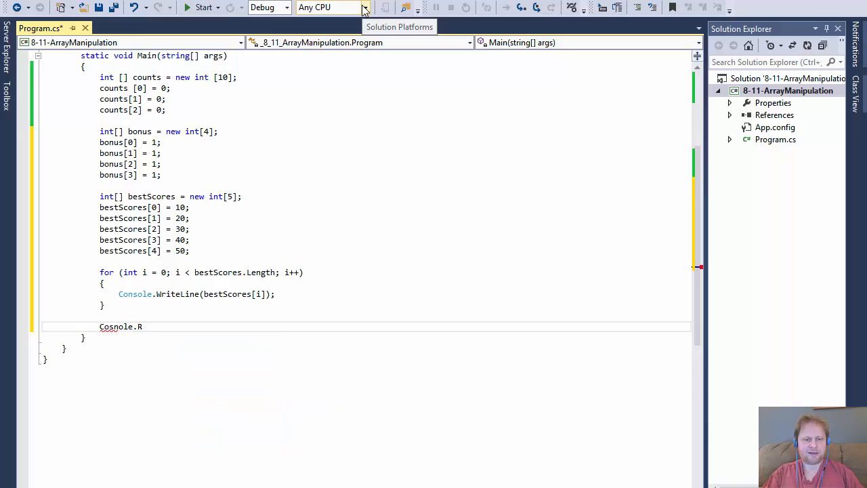
text(Conc)
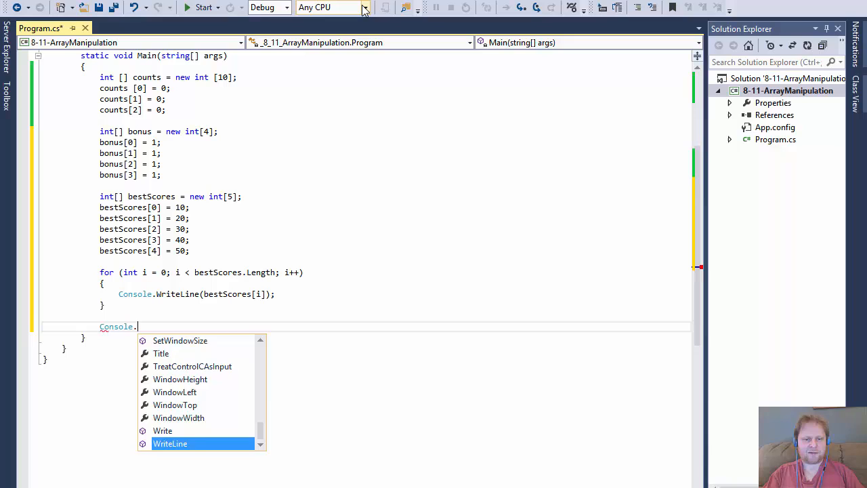
text(ReadLine();)
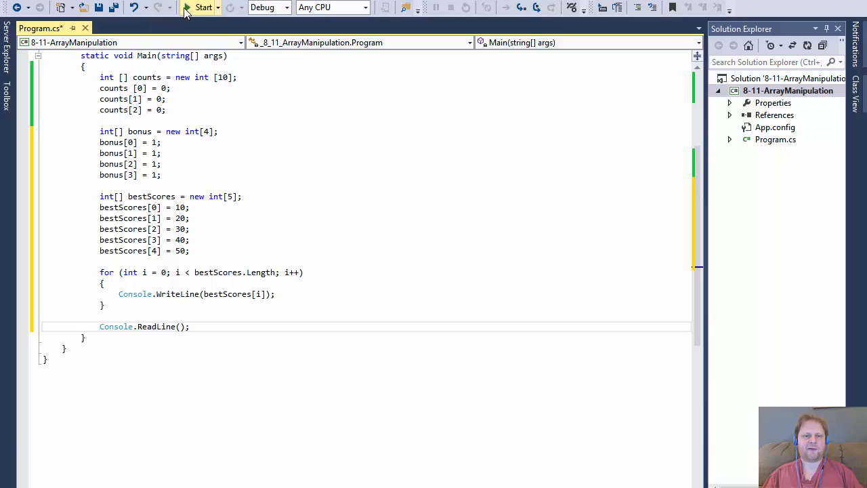
click(204, 8)
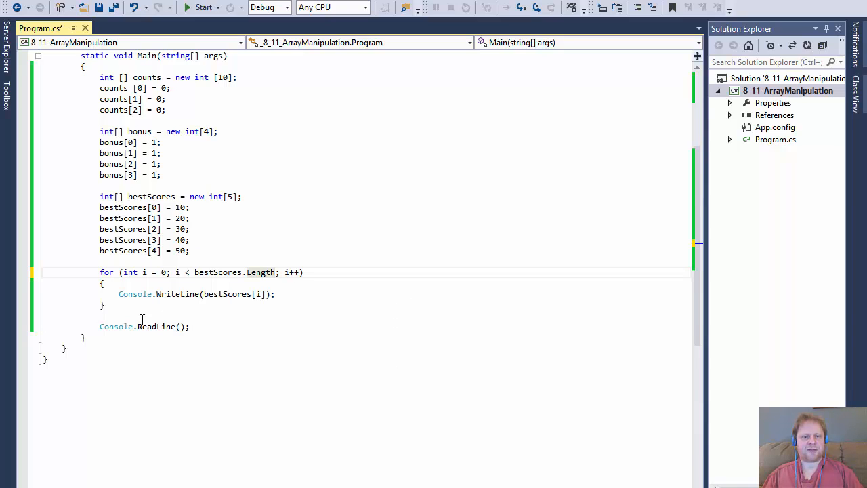
drag(101, 76, 173, 207)
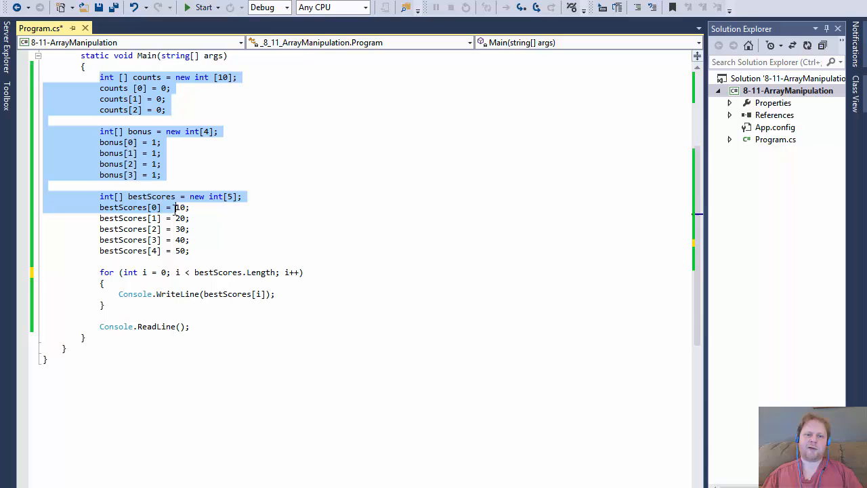
scroll(down, 3)
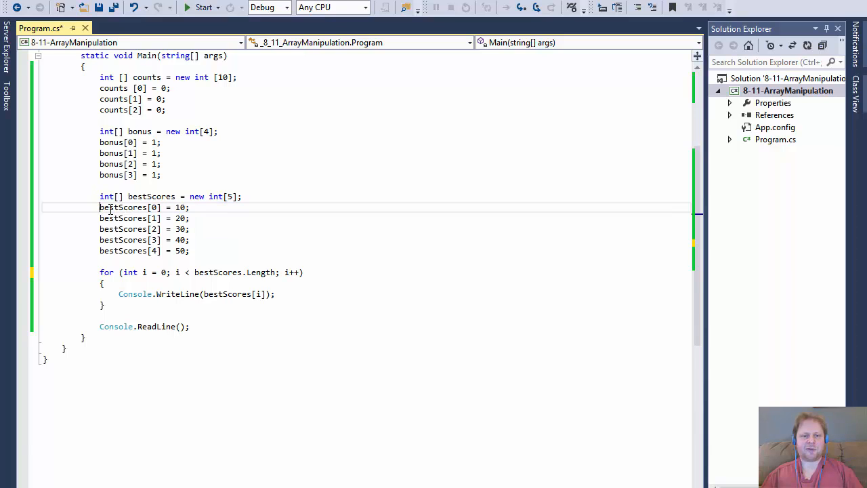
drag(101, 206, 190, 250)
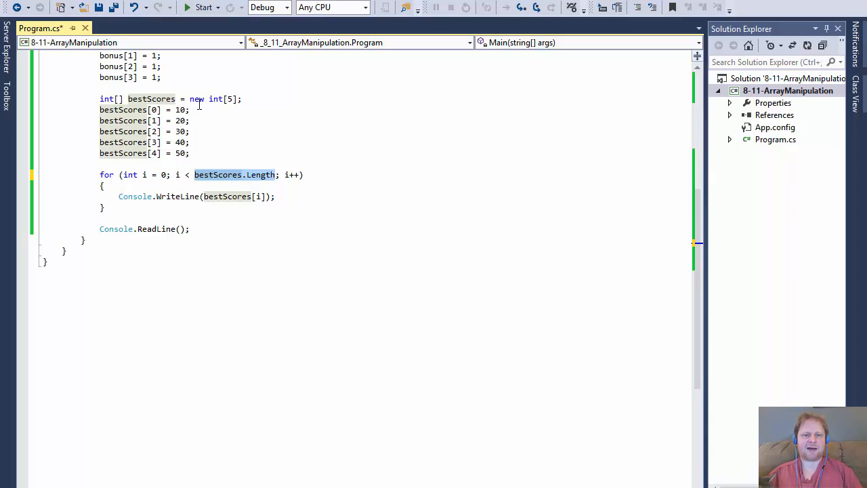
mouse_move(135, 196)
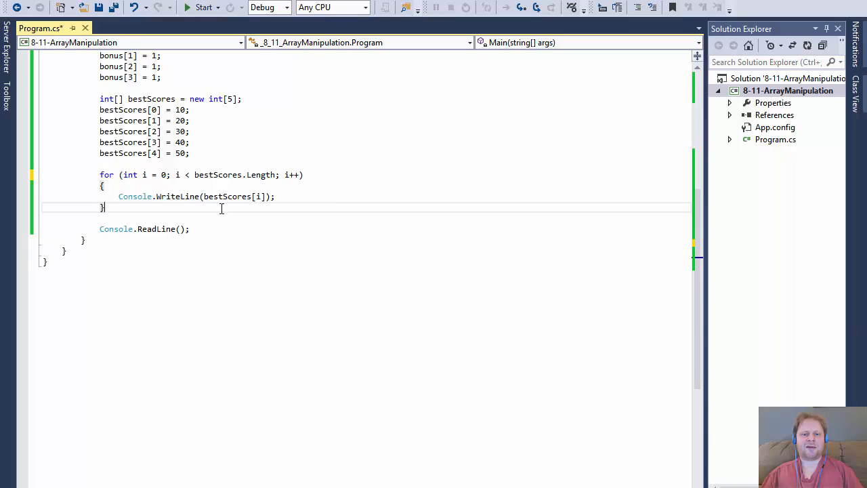
double_click(228, 196)
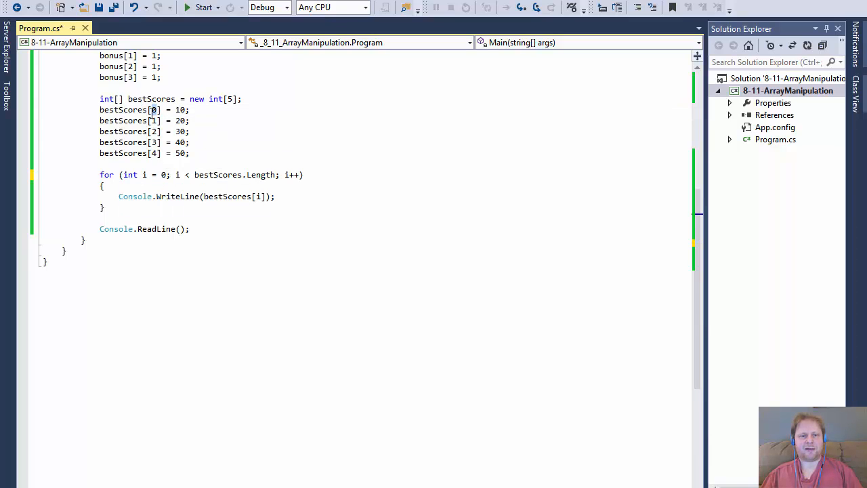
double_click(124, 108)
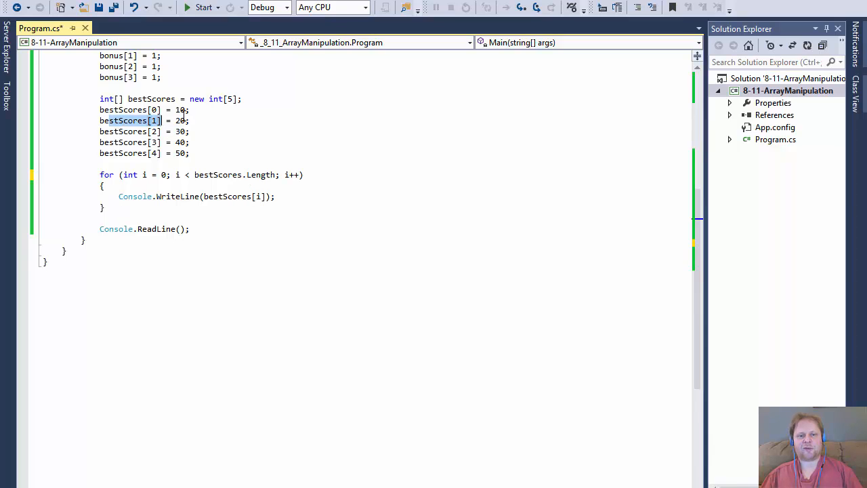
mouse_move(128, 131)
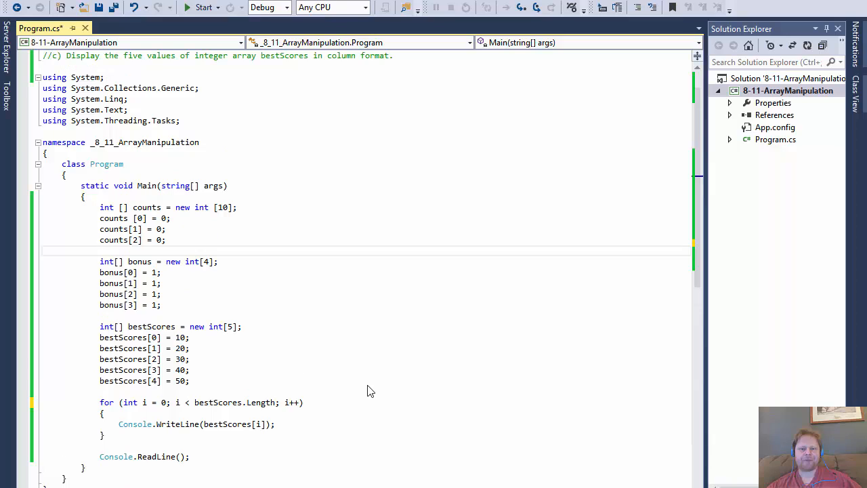
mouse_move(307, 163)
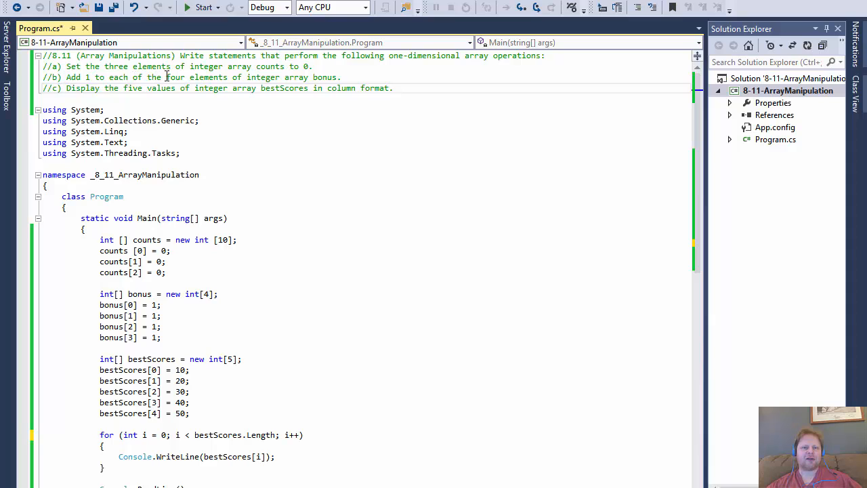
scroll(down, 3)
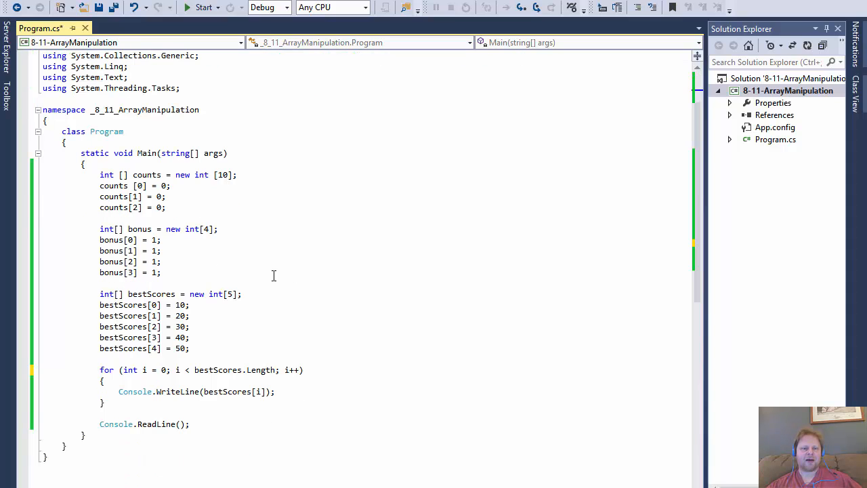
drag(100, 239, 160, 251)
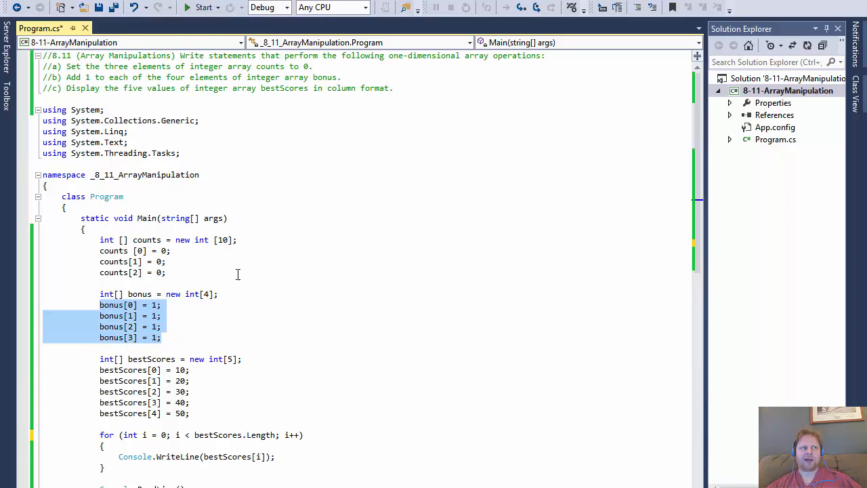
mouse_move(214, 313)
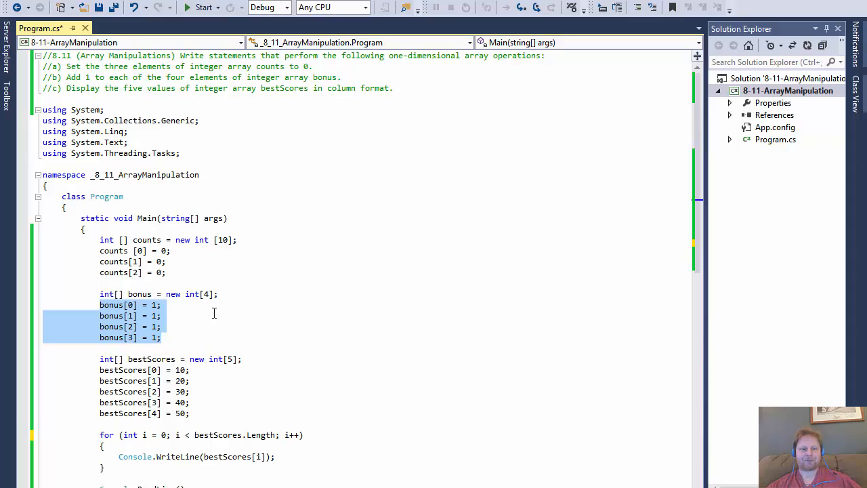
click(101, 293)
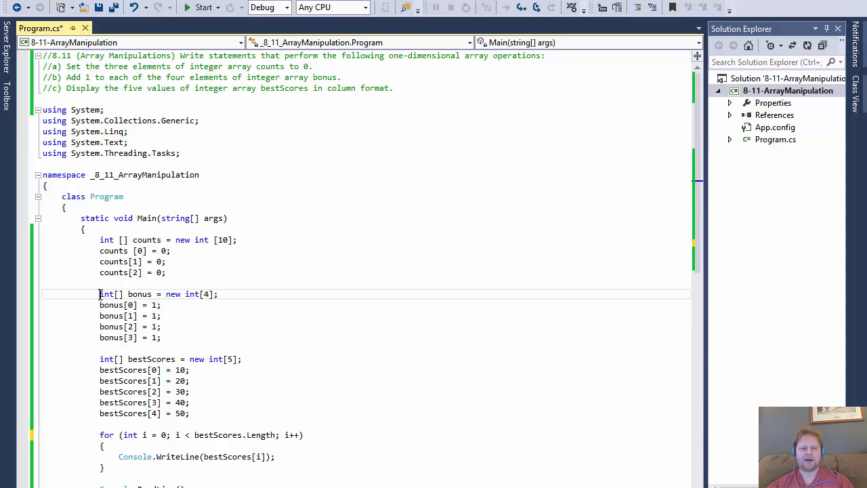
drag(101, 292, 160, 338)
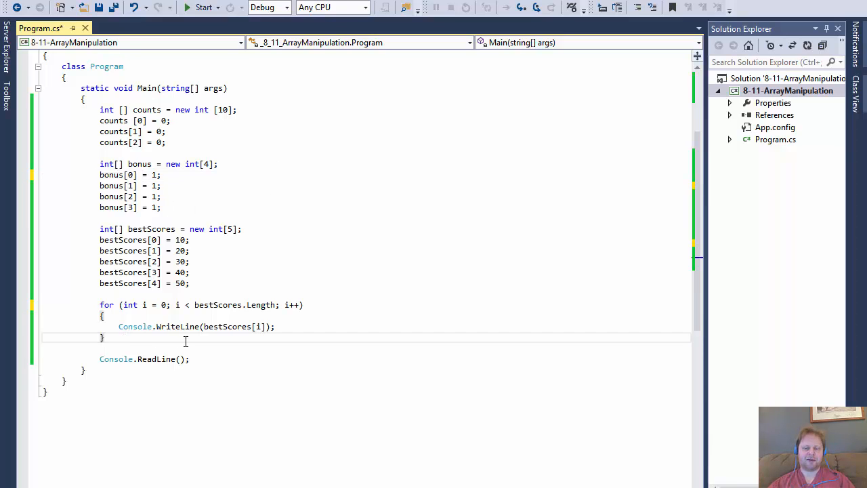
Write a for loop up to bonus.Length whose body adds one with bonus[i] += 1;
text(for (int i = 0; i <)
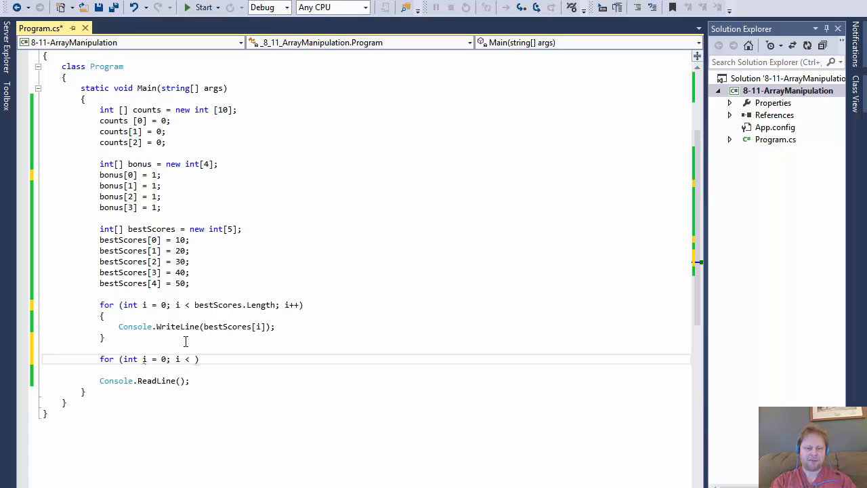
text(bonus.Length)
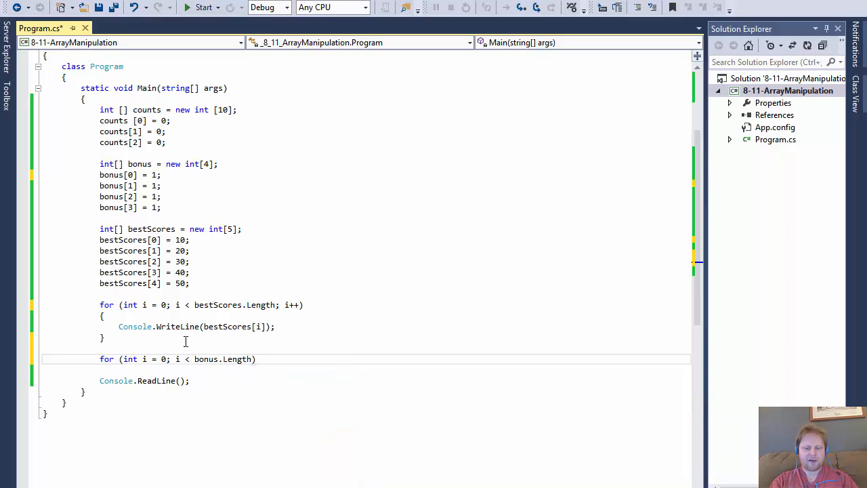
text(i++)
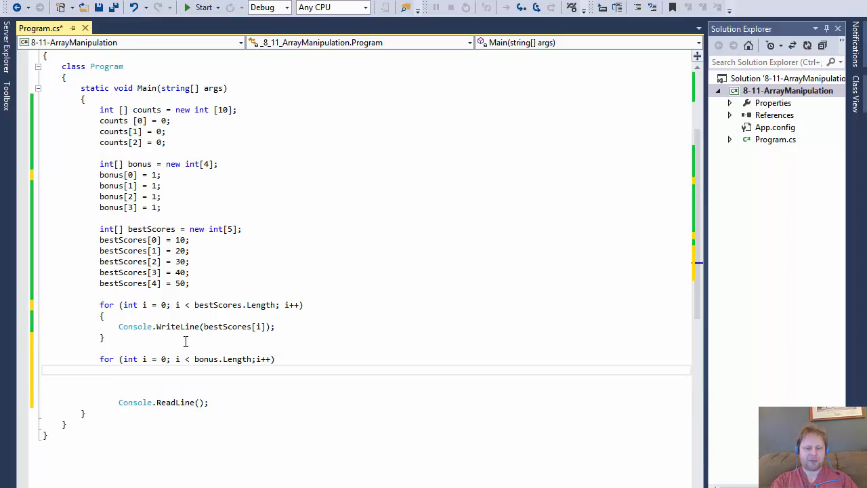
text(bonus[])
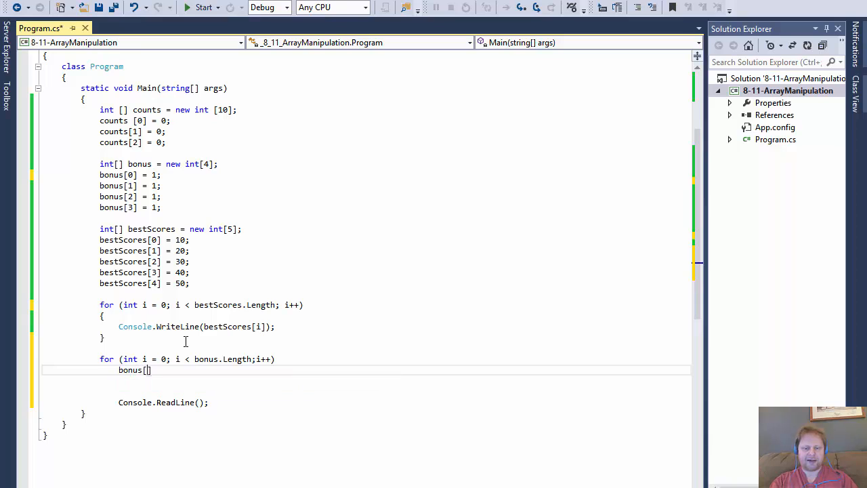
text(i)
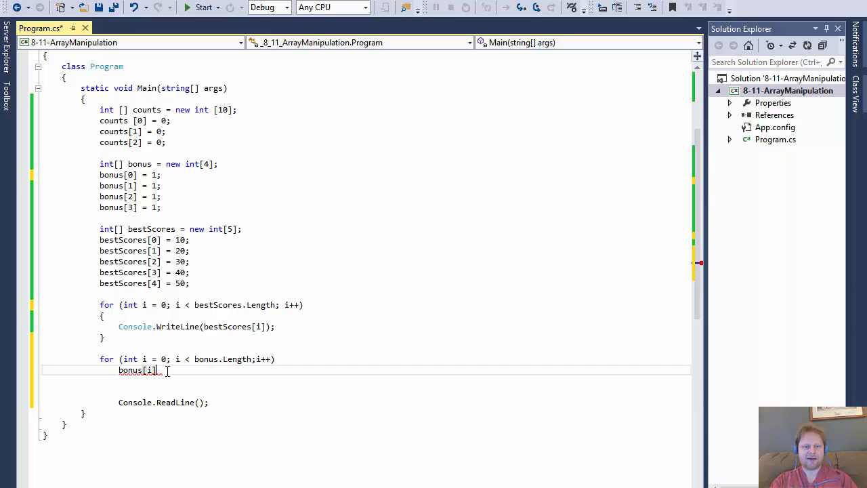
text(+=1)
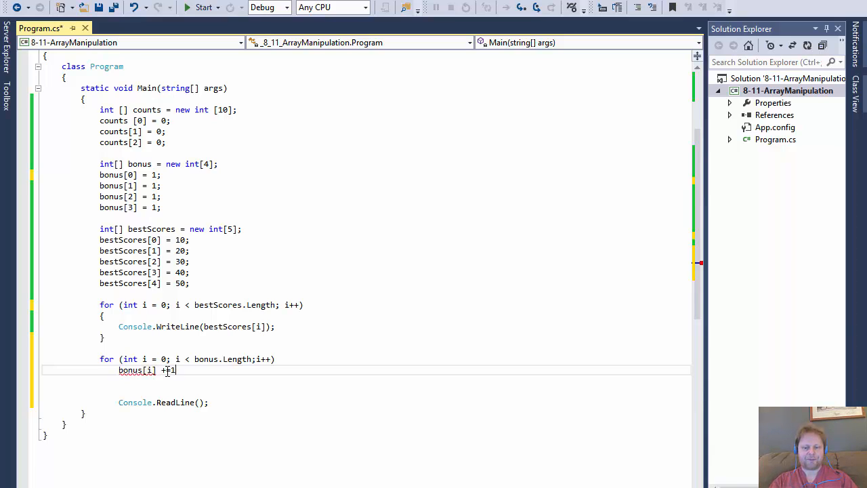
text(+= 1;)
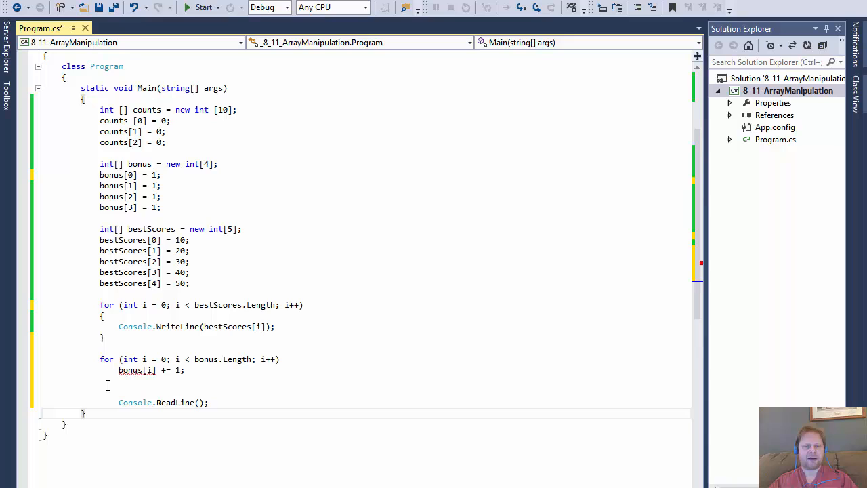
Print each updated element inside the loop with Console.WriteLine(bonus[i]);
drag(100, 359, 185, 370)
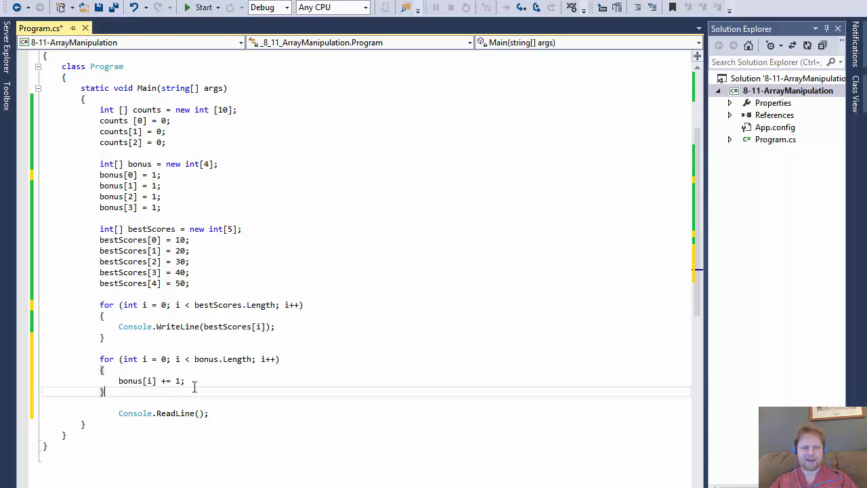
text(Console.WriteLine()
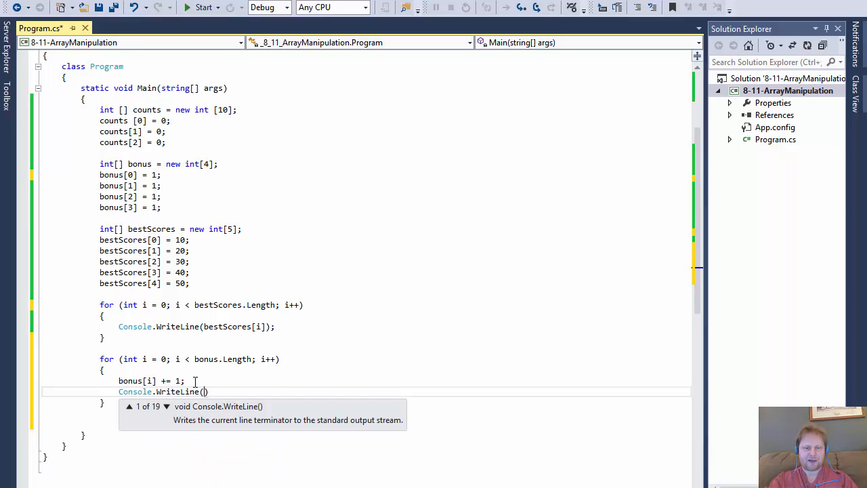
text(bonus[i)
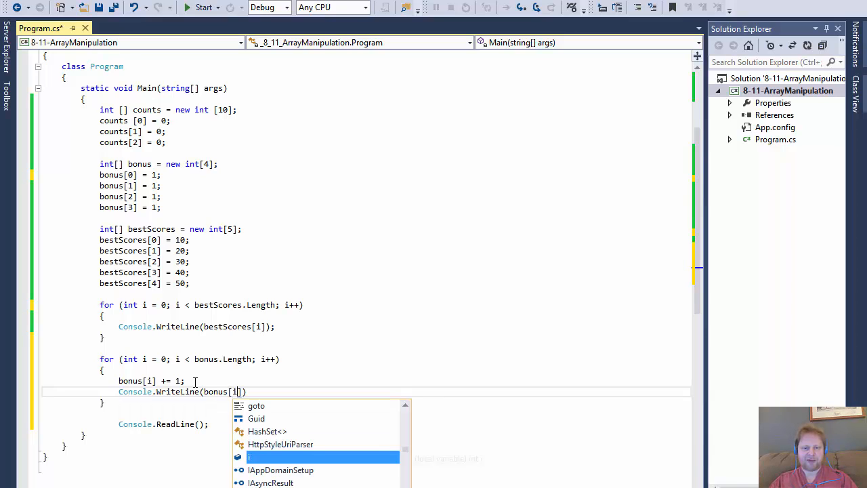
text();)
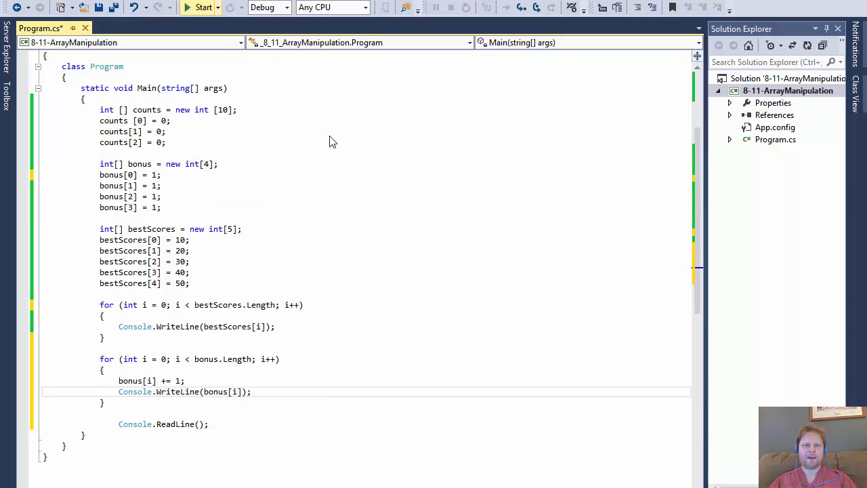
click(204, 8)
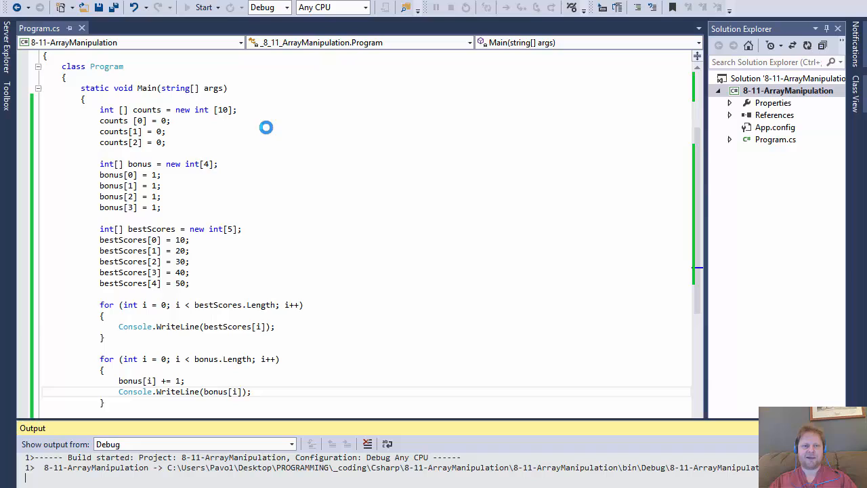
click(203, 8)
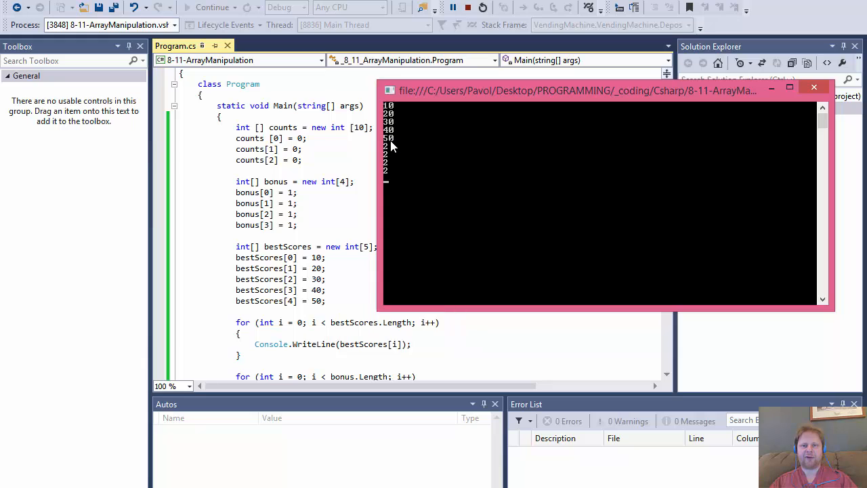
mouse_move(387, 173)
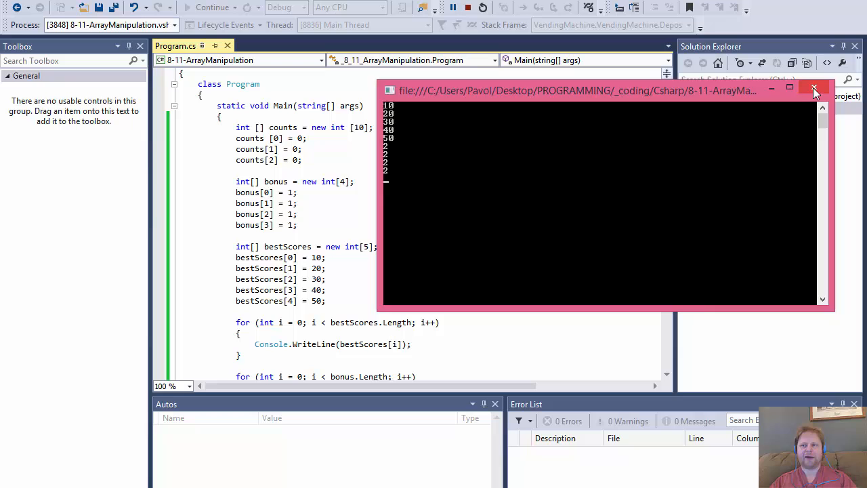
click(816, 90)
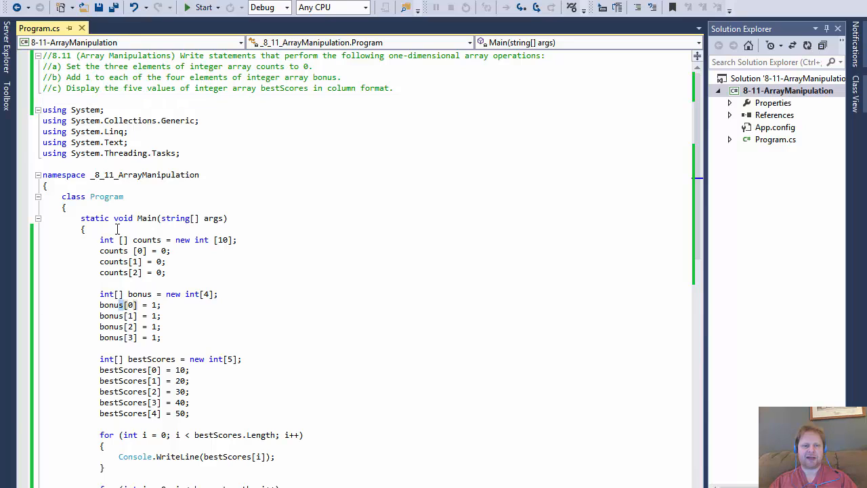
Change the bonus[0] through bonus[3] assignments from 1 to 10, 20, 30 and 40
drag(101, 238, 171, 249)
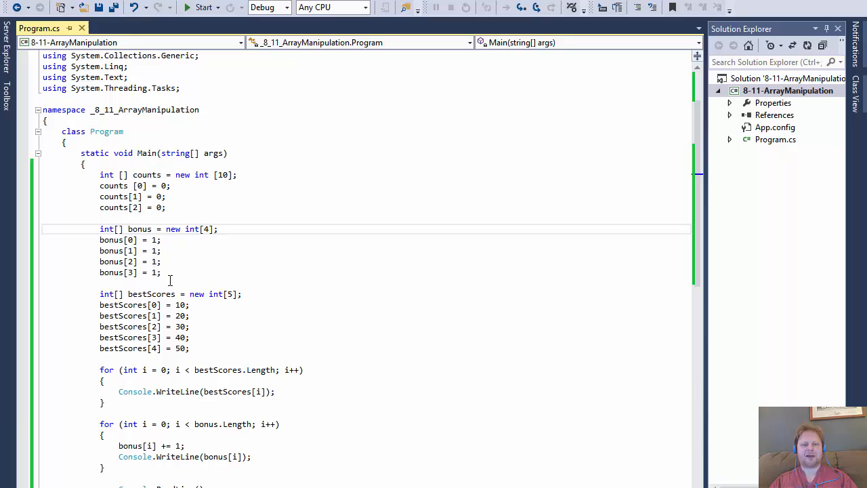
mouse_move(175, 249)
text(0)
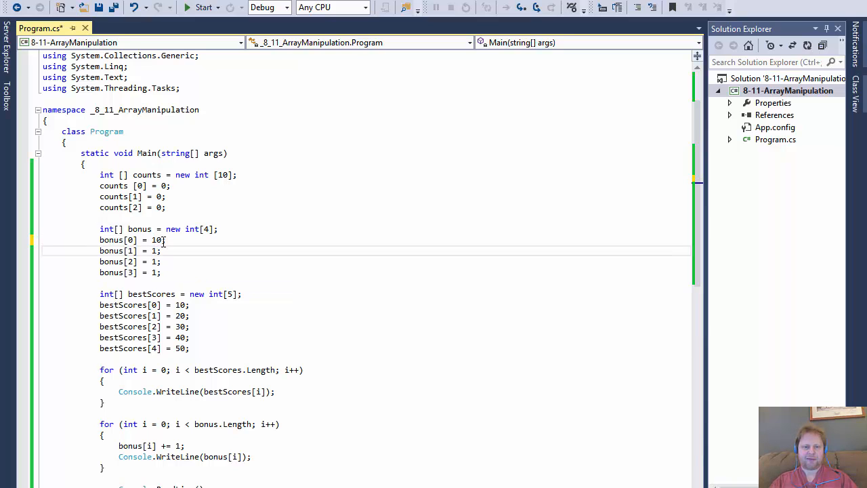
text(1)
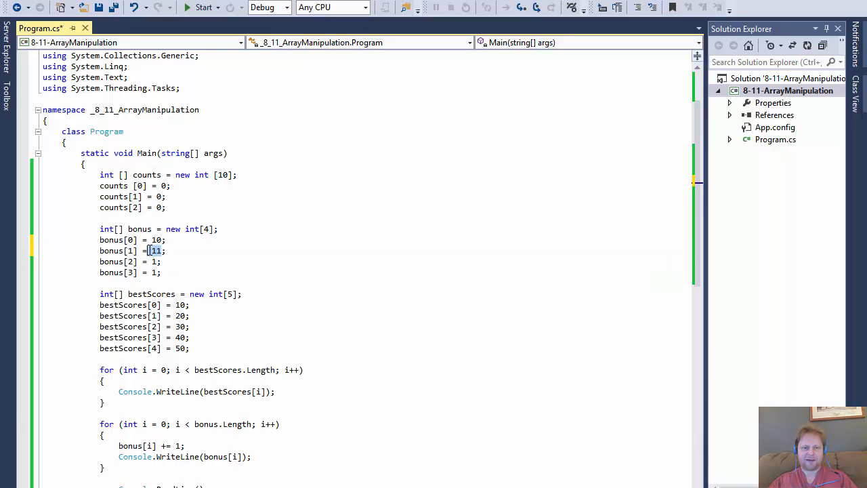
text(20)
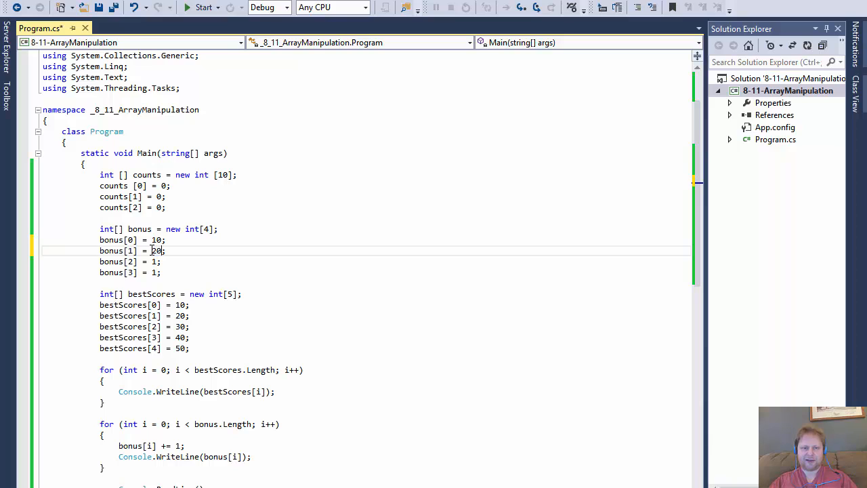
text(30)
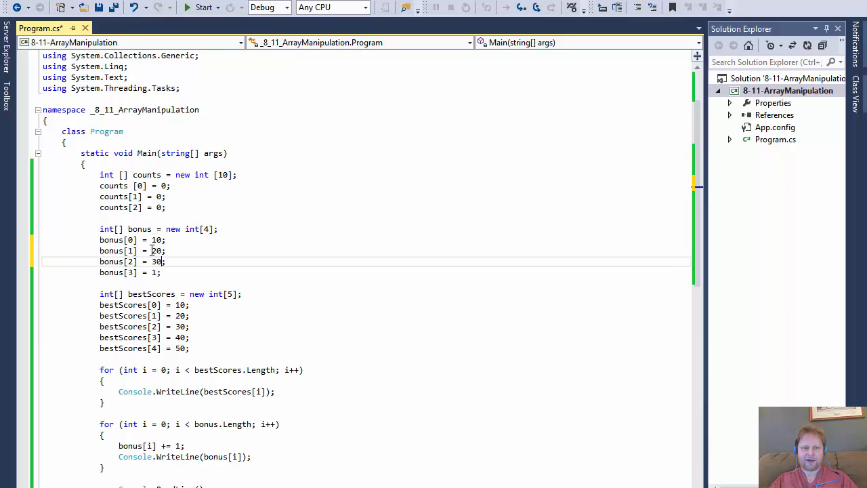
text(40)
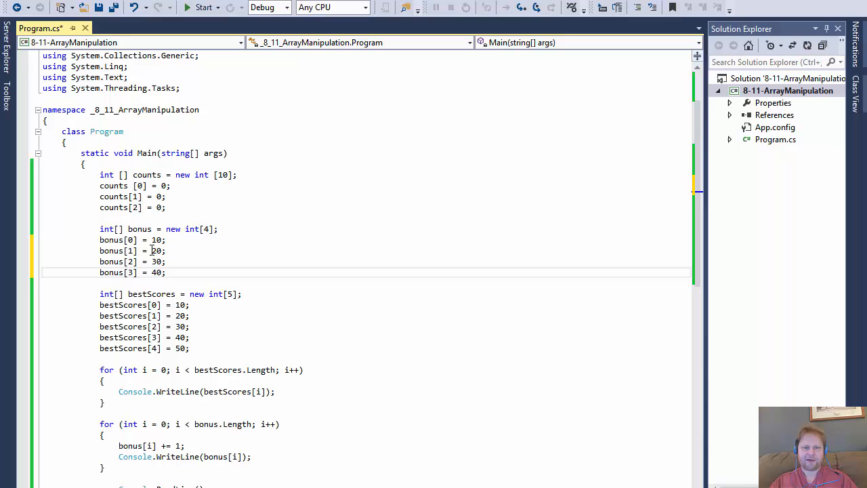
mouse_move(131, 127)
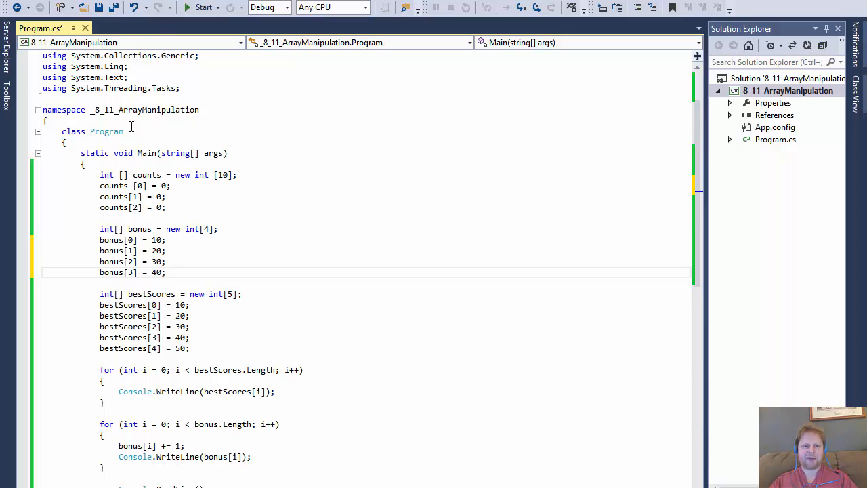
click(202, 8)
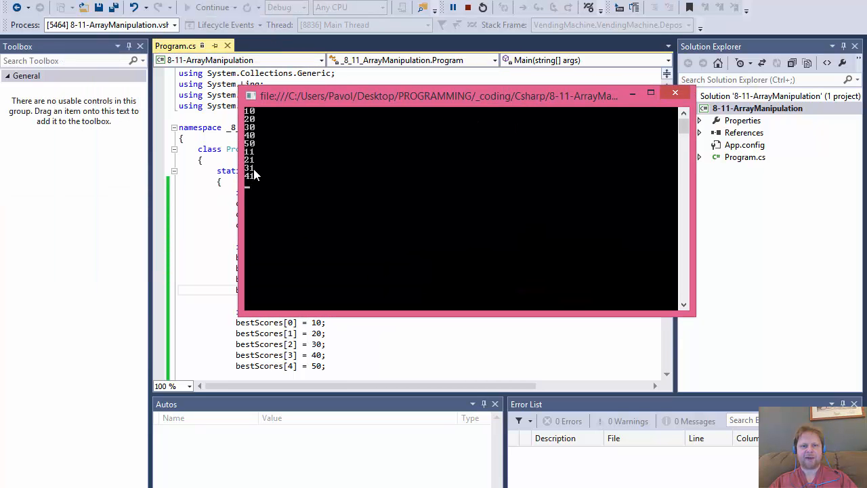
click(675, 92)
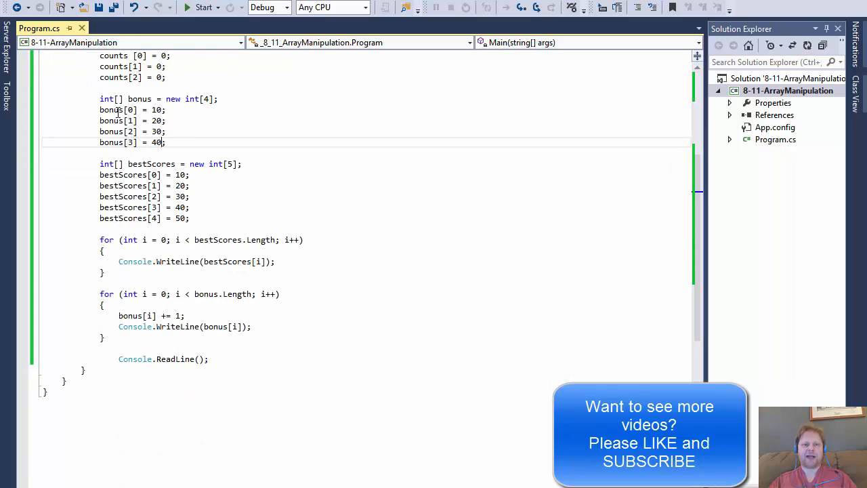
mouse_move(265, 225)
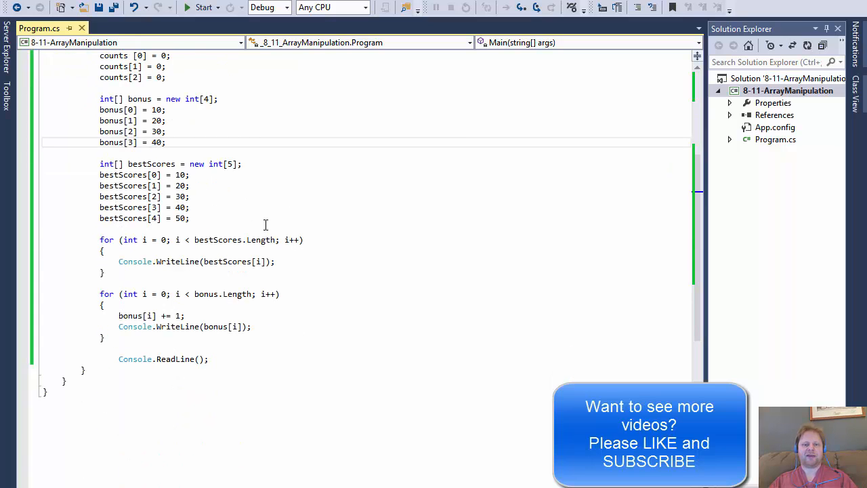